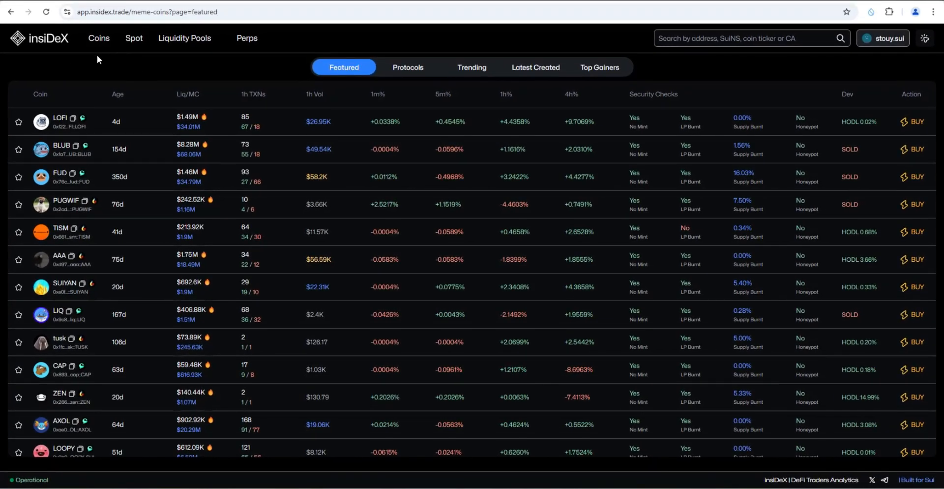
pyautogui.moveTo(261, 201)
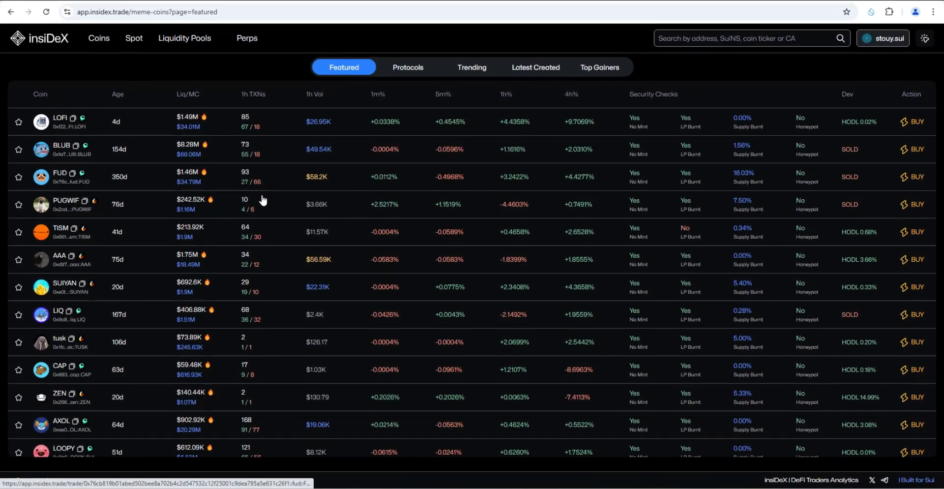
pyautogui.moveTo(204, 162)
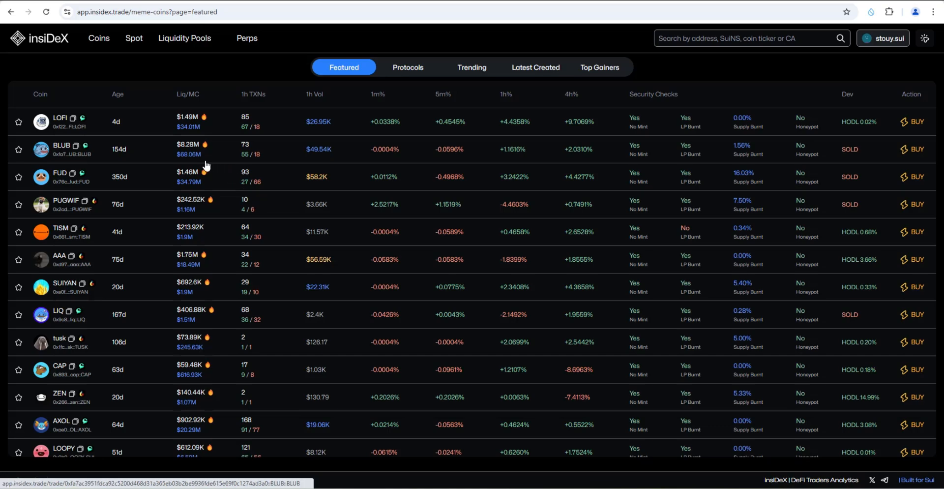
pyautogui.moveTo(330, 165)
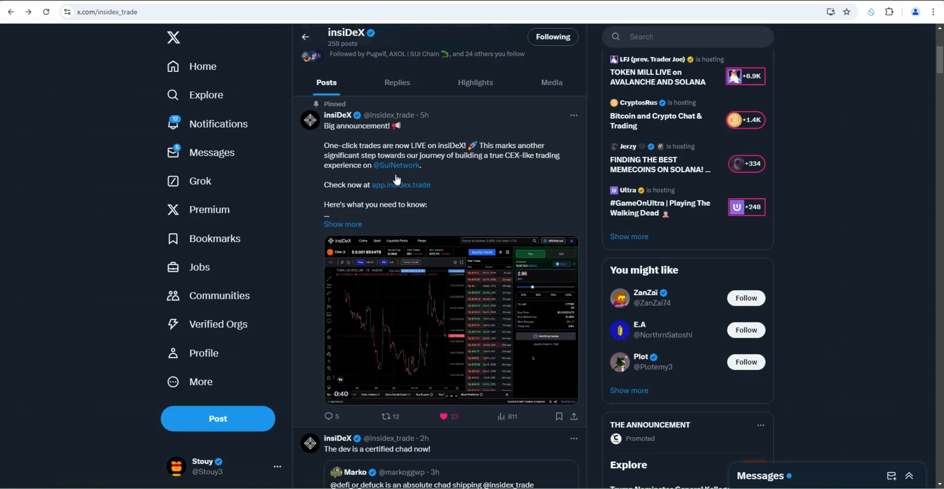
pyautogui.moveTo(456, 220)
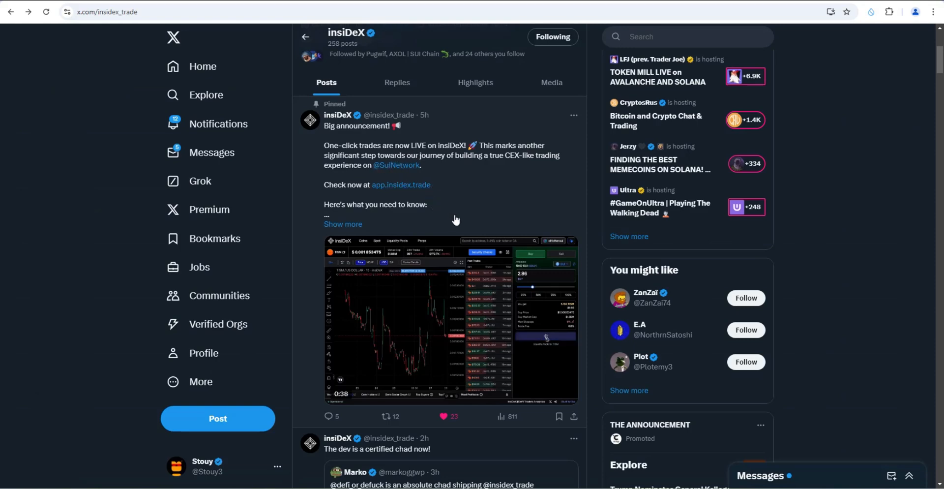
# Return to the insiDeX coins list after viewing the pinned one-click trades post
pyautogui.click(401, 185)
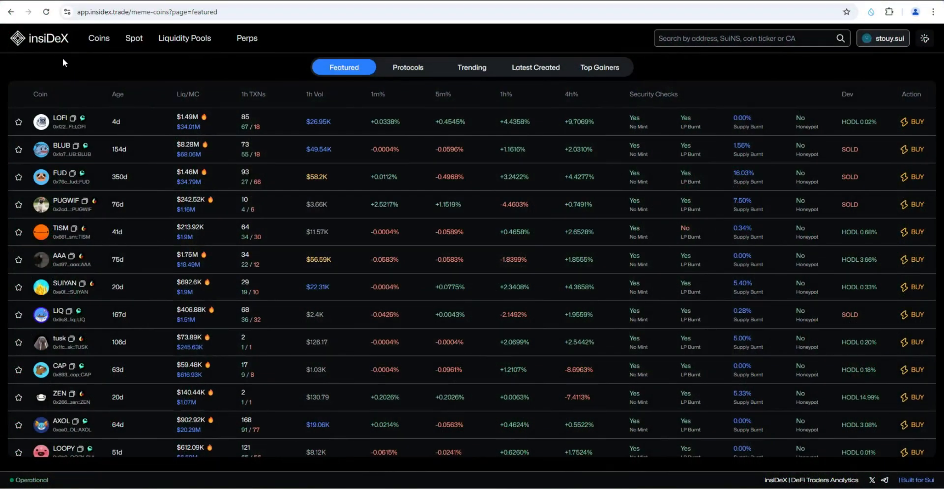
pyautogui.moveTo(396, 193)
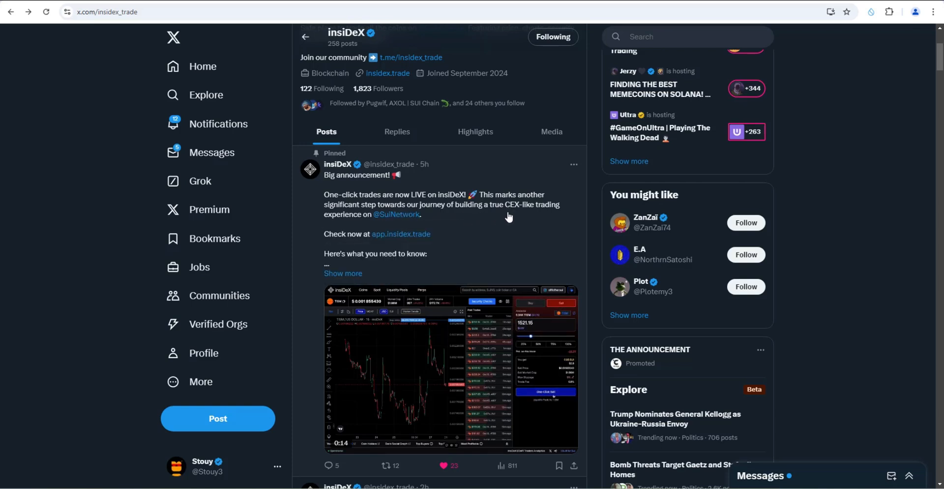
pyautogui.moveTo(374, 232)
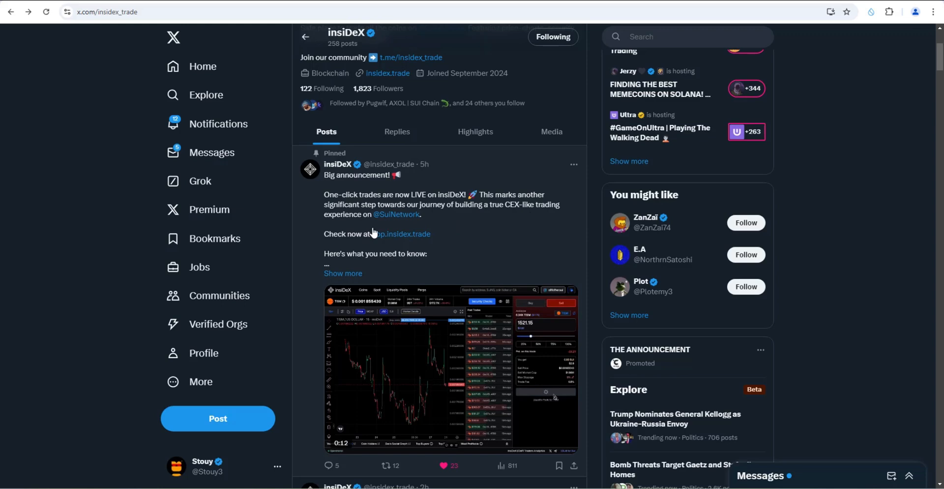
# From the featured list, buy AAA instantly with 4.5 SUI at 3% maximum slippage
pyautogui.click(405, 233)
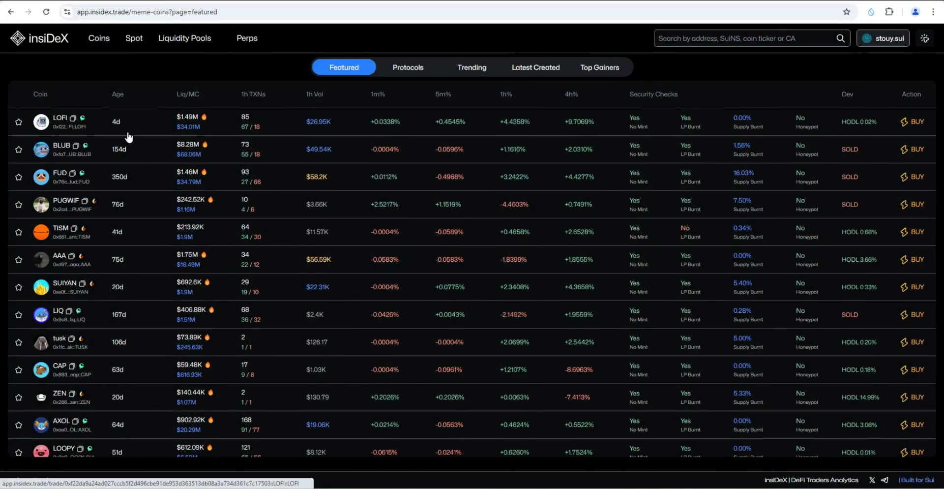
pyautogui.moveTo(365, 210)
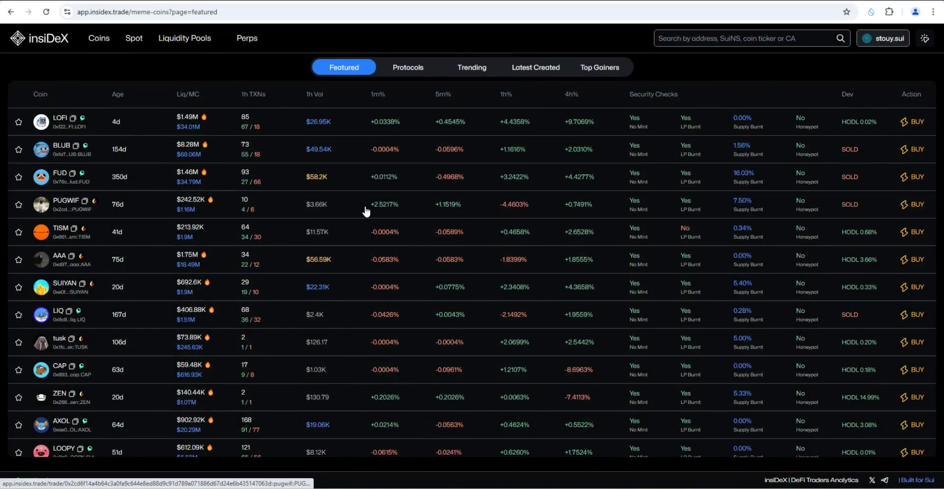
pyautogui.click(63, 259)
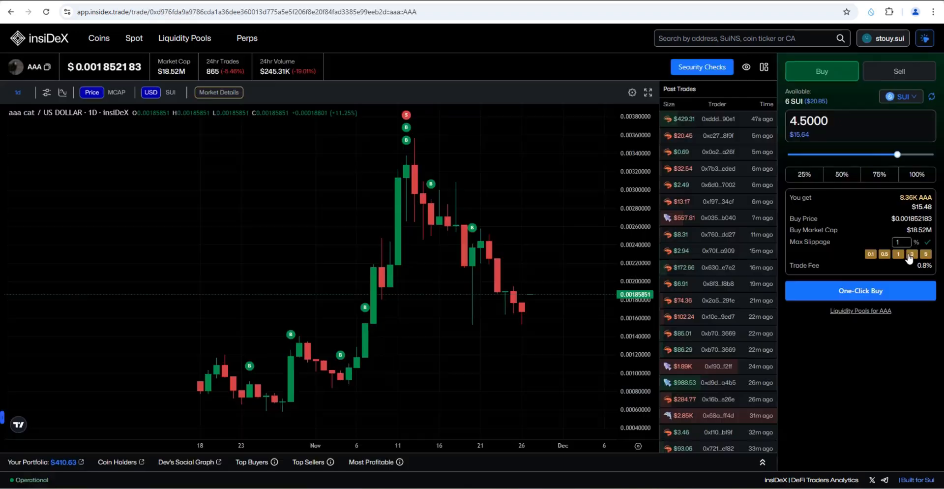
pyautogui.click(912, 254)
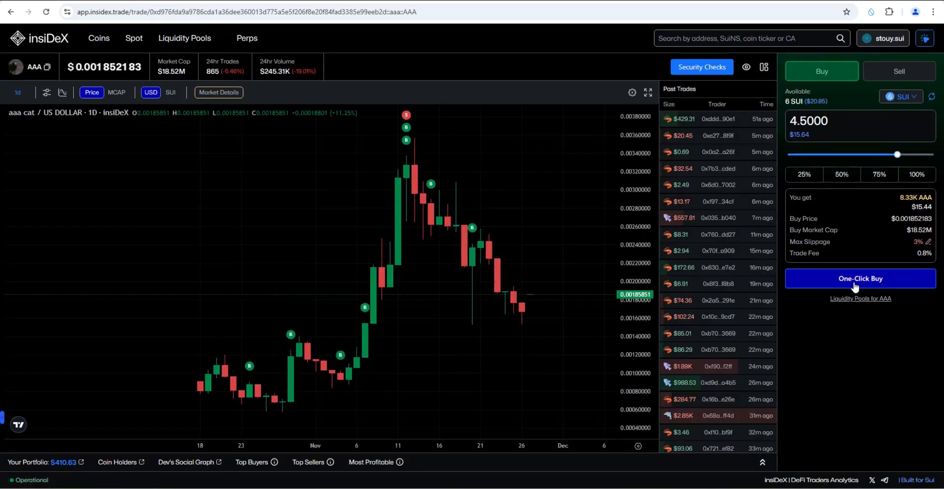
pyautogui.click(859, 279)
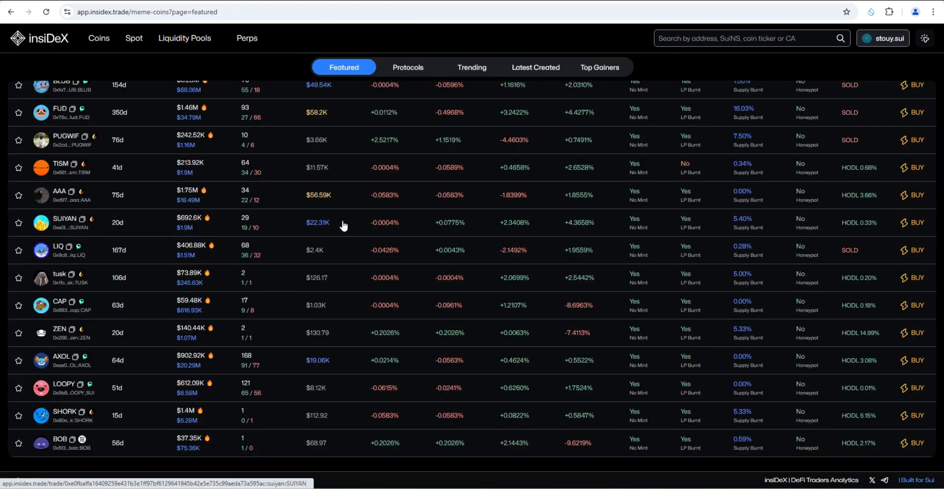
pyautogui.moveTo(335, 288)
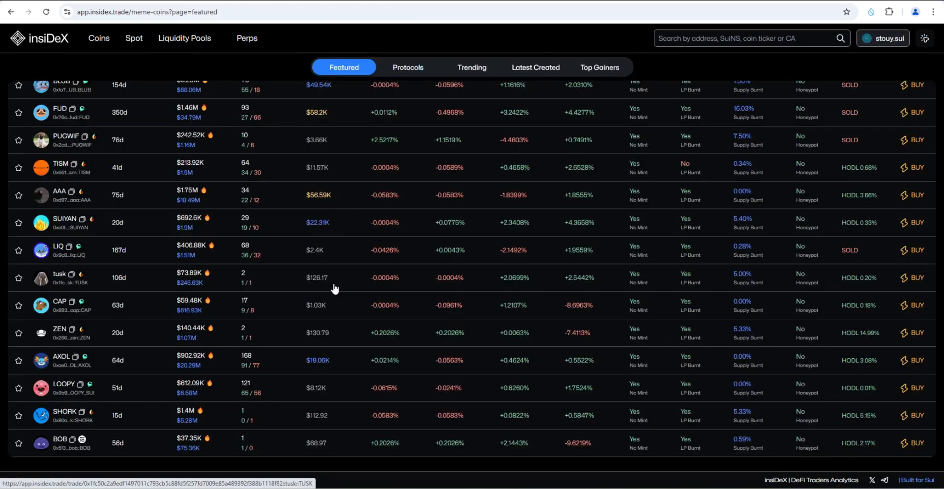
pyautogui.scroll(3)
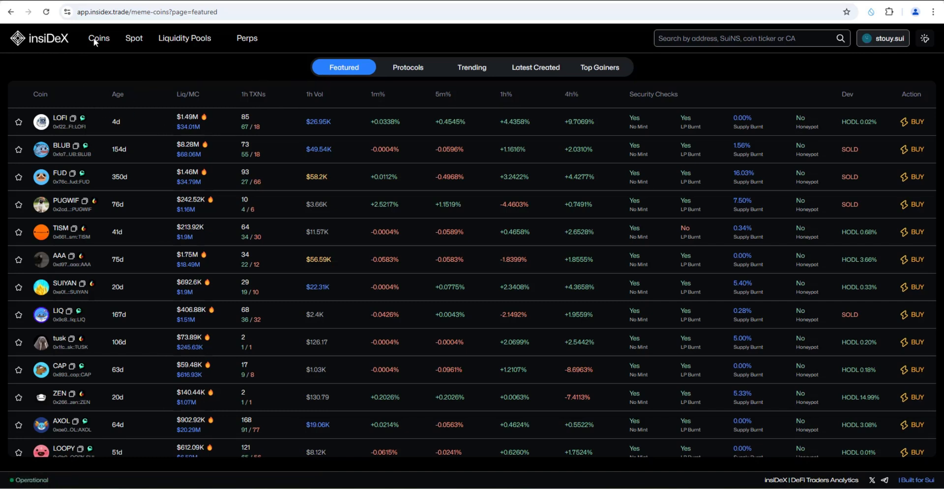
pyautogui.moveTo(221, 189)
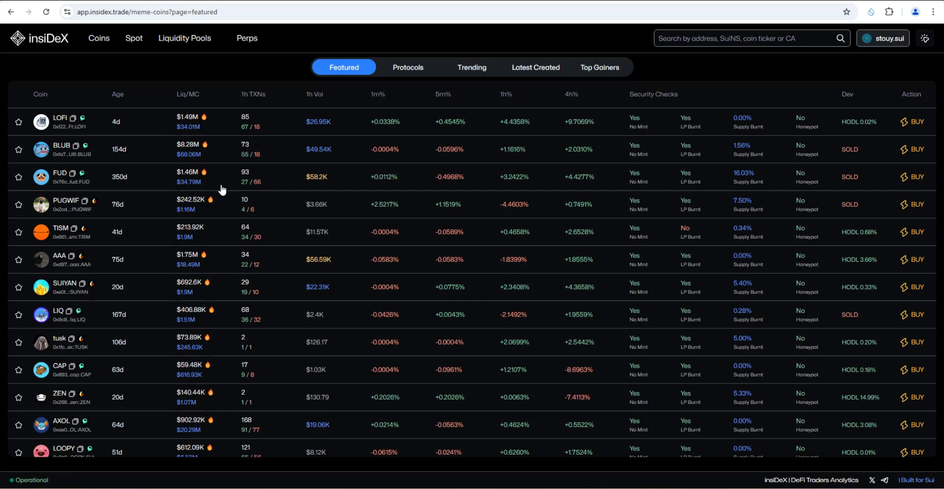
pyautogui.moveTo(223, 117)
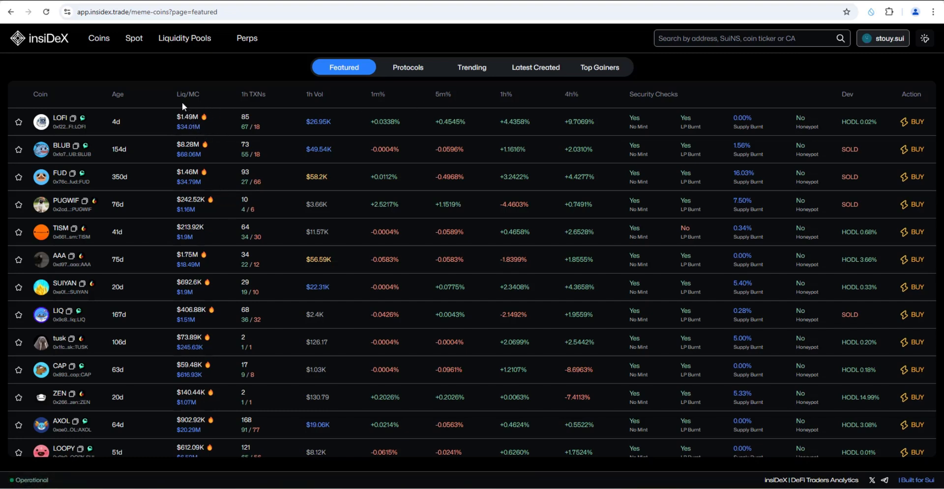
pyautogui.moveTo(255, 127)
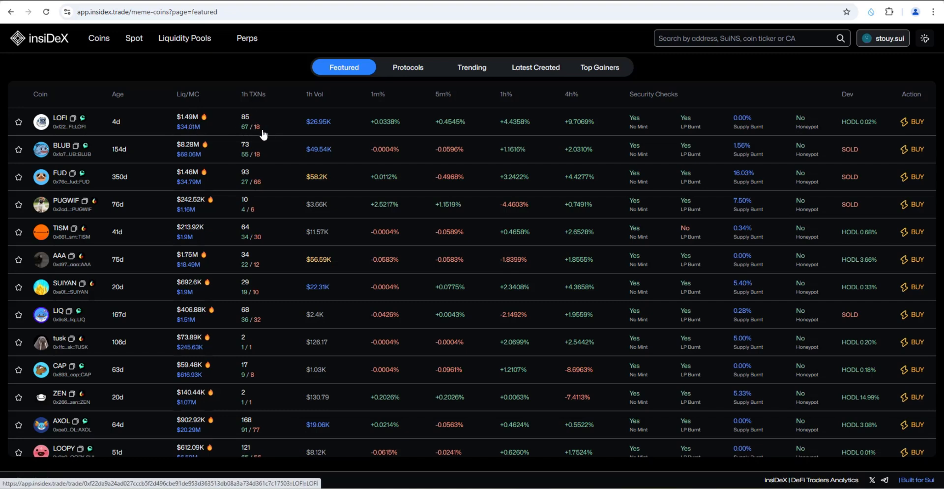
pyautogui.moveTo(607, 140)
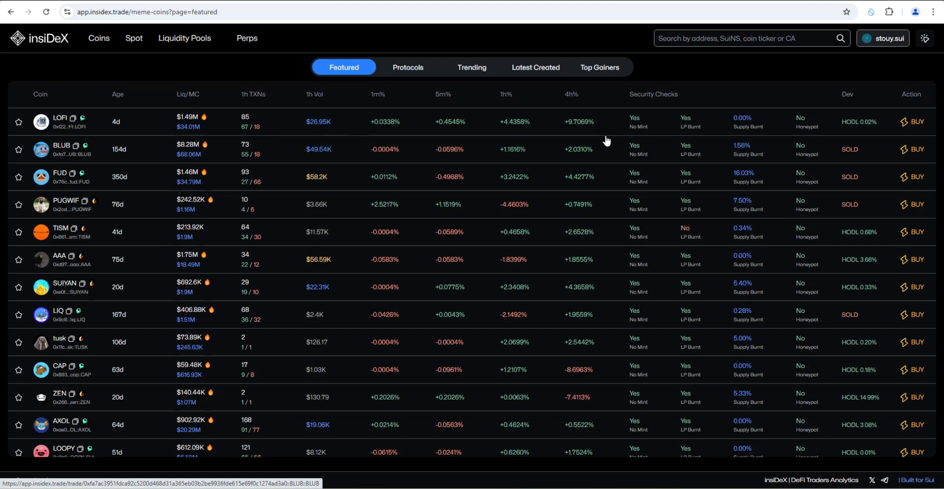
pyautogui.moveTo(640, 119)
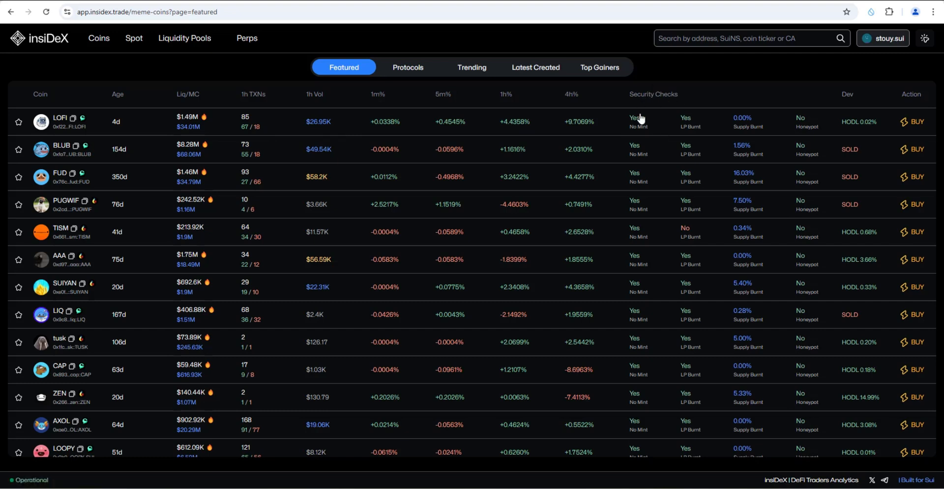
pyautogui.moveTo(737, 138)
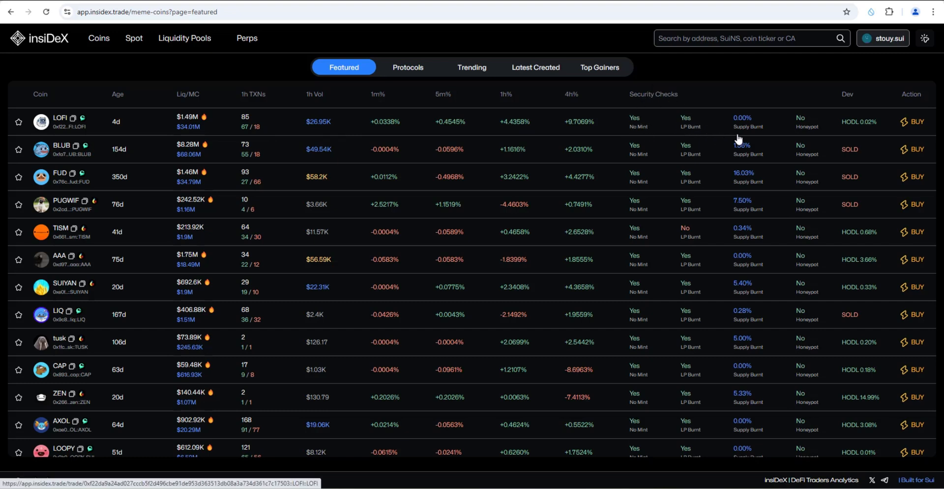
pyautogui.moveTo(851, 123)
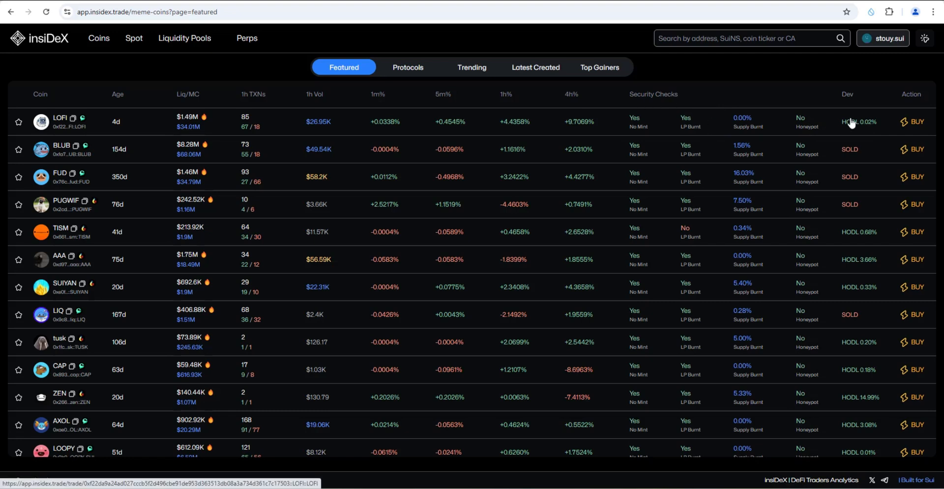
pyautogui.moveTo(269, 309)
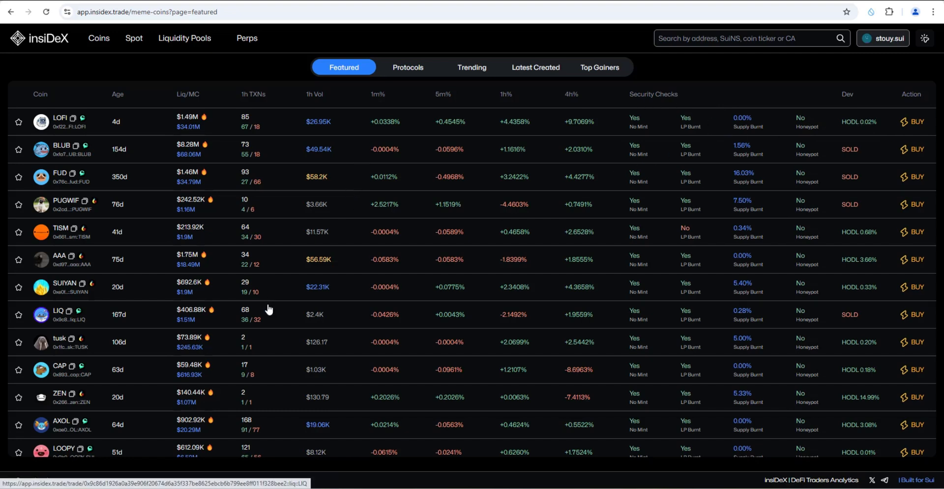
pyautogui.moveTo(474, 72)
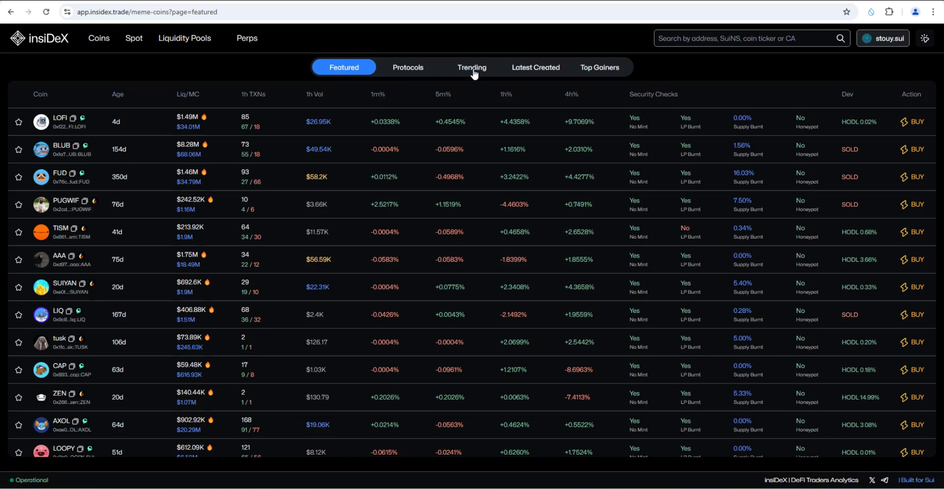
# Show the Trending coins list with MEMEFI, CHILLFIX and SDOGER
pyautogui.click(471, 67)
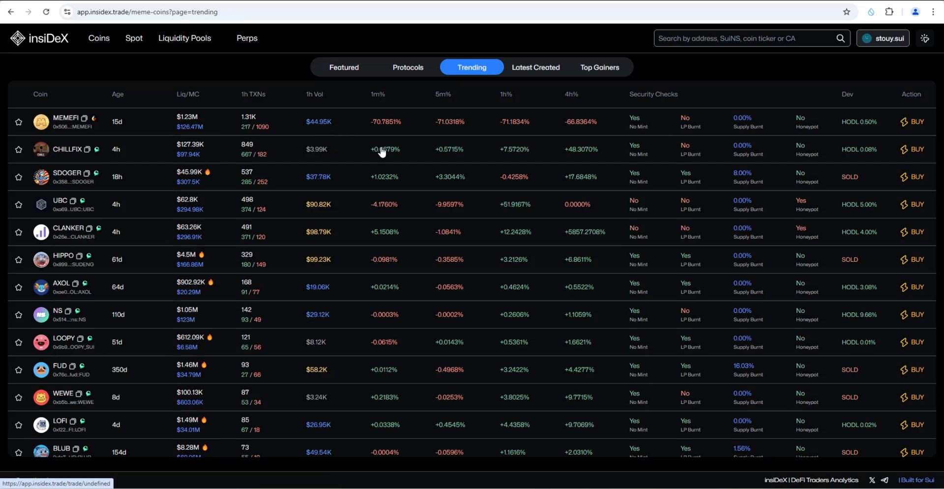
pyautogui.moveTo(786, 238)
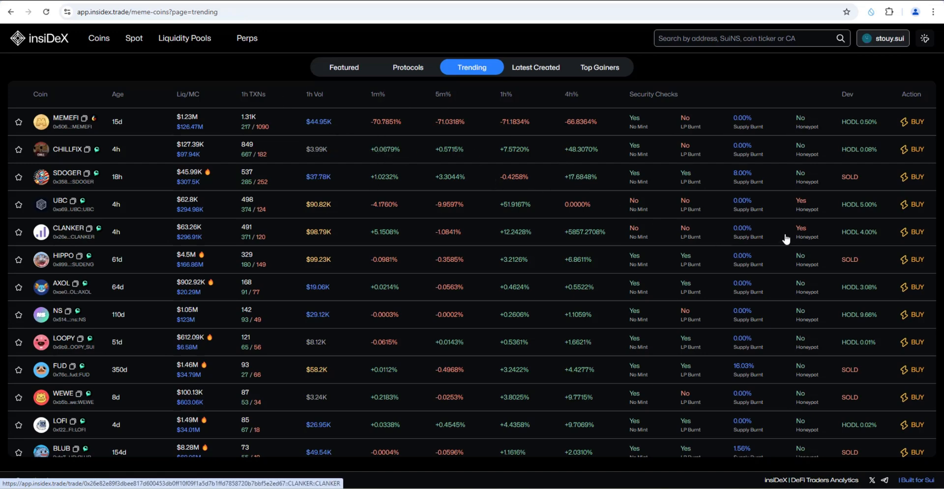
# Browse the Latest Created coins, then show the last-hour Top Gainers bubble map
pyautogui.click(535, 66)
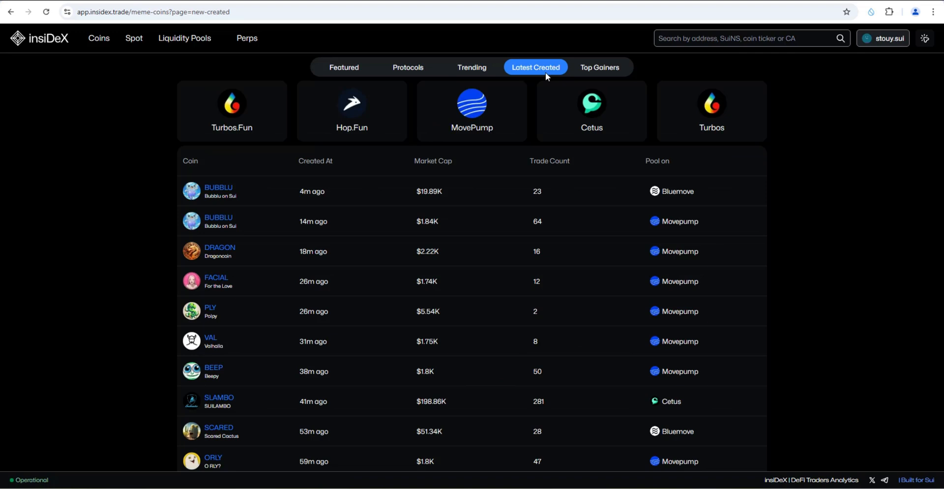
pyautogui.moveTo(312, 207)
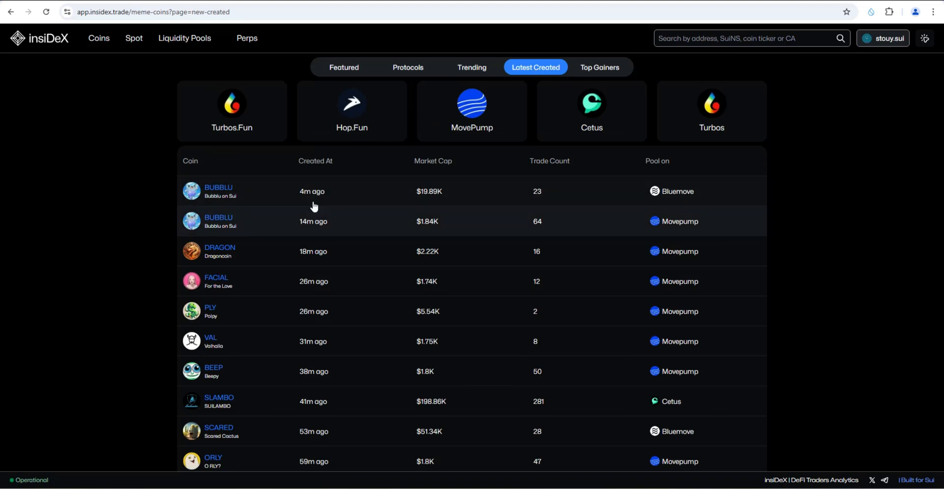
pyautogui.moveTo(331, 252)
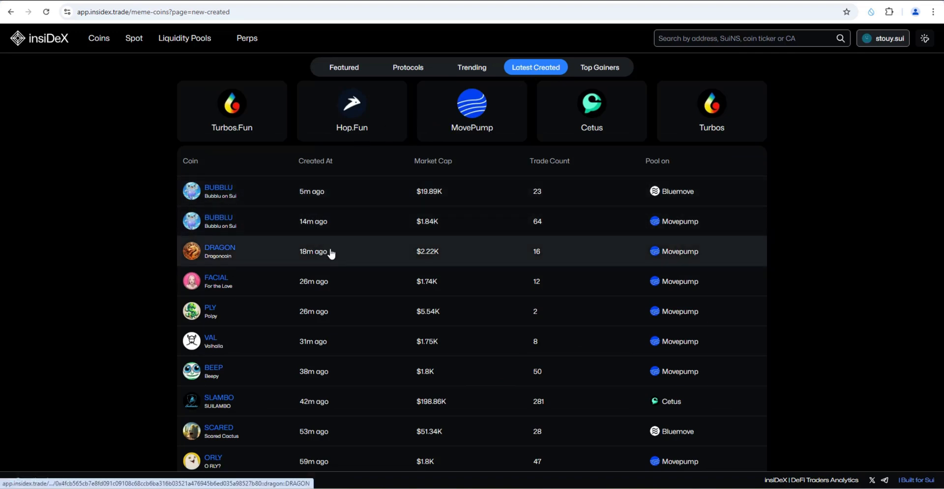
pyautogui.moveTo(512, 142)
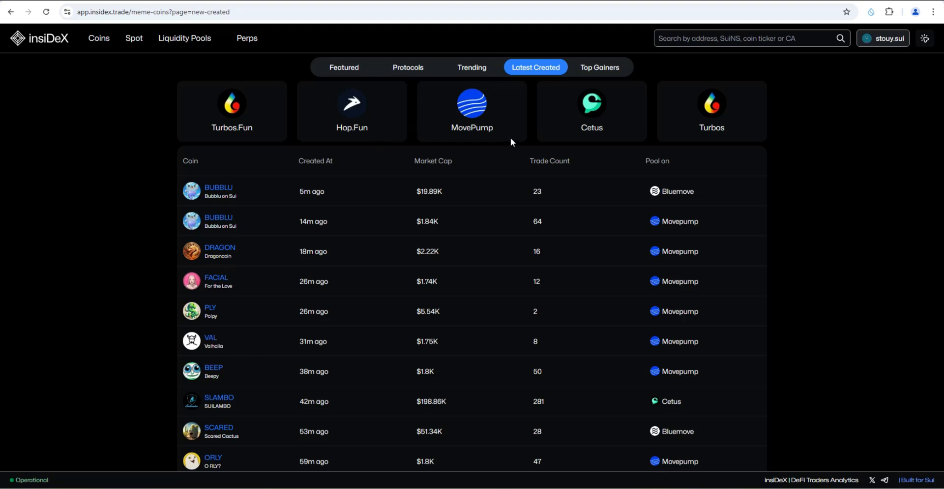
pyautogui.moveTo(330, 146)
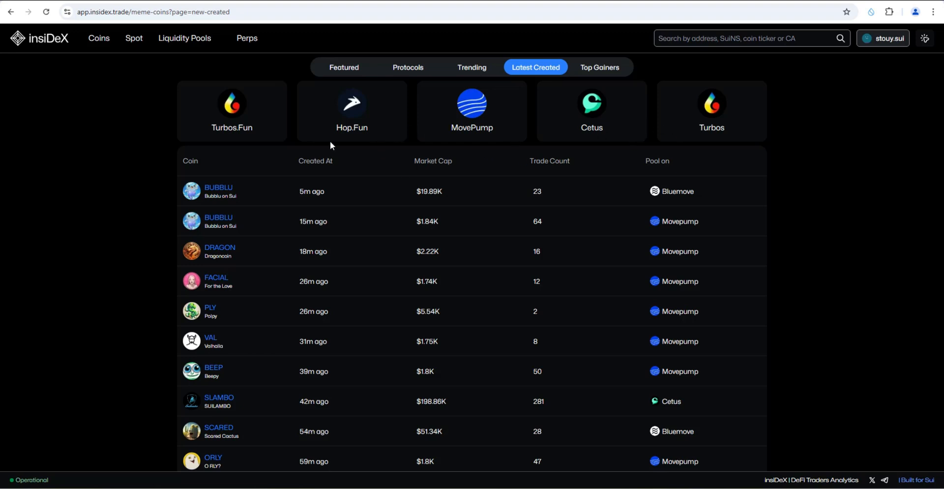
pyautogui.moveTo(256, 114)
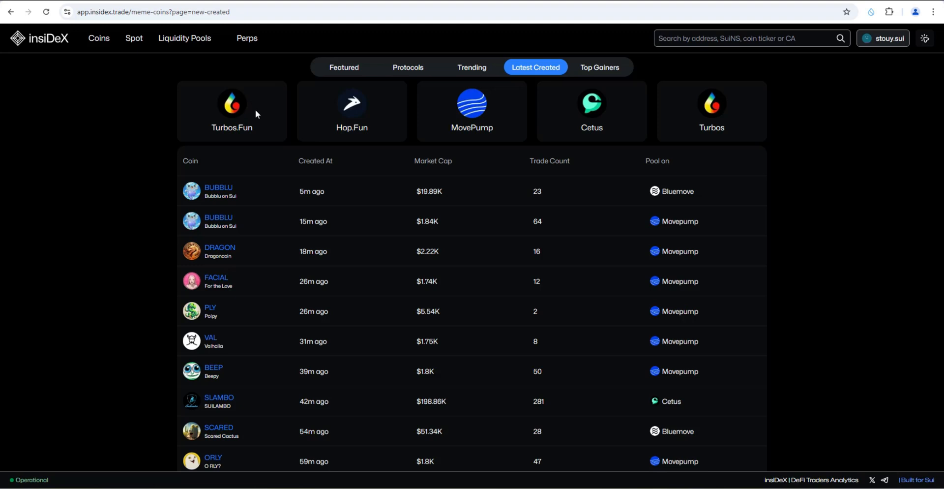
pyautogui.moveTo(477, 112)
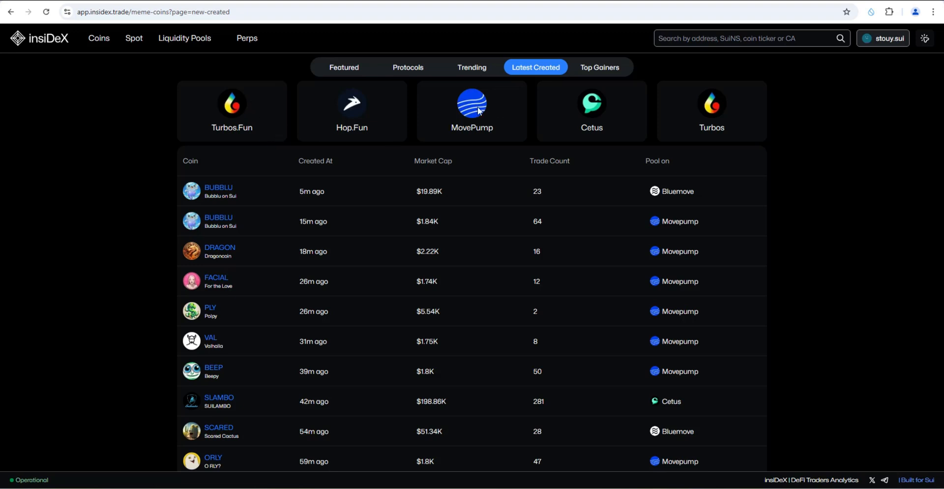
pyautogui.moveTo(419, 149)
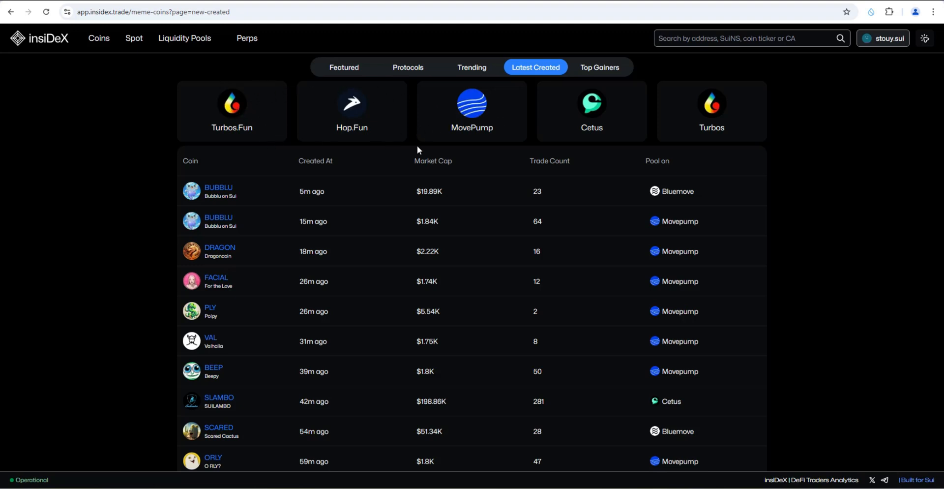
pyautogui.moveTo(533, 85)
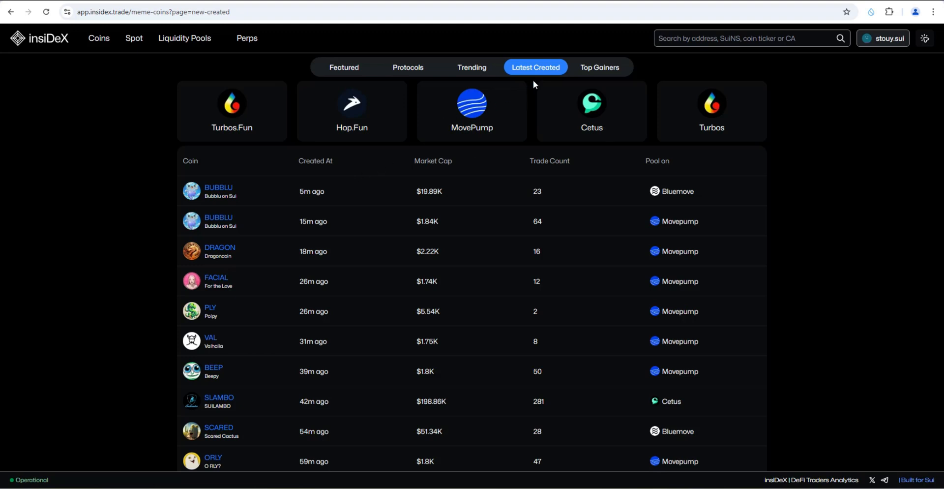
pyautogui.moveTo(413, 195)
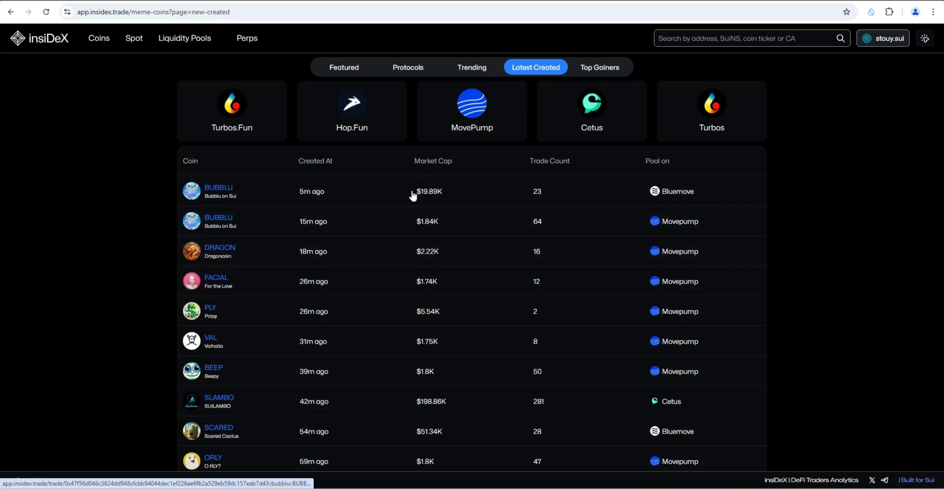
pyautogui.moveTo(325, 226)
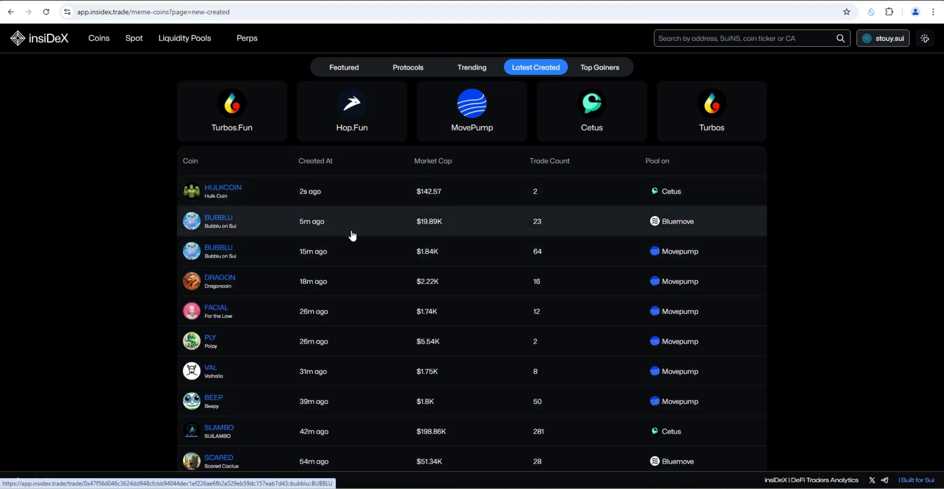
pyautogui.moveTo(313, 207)
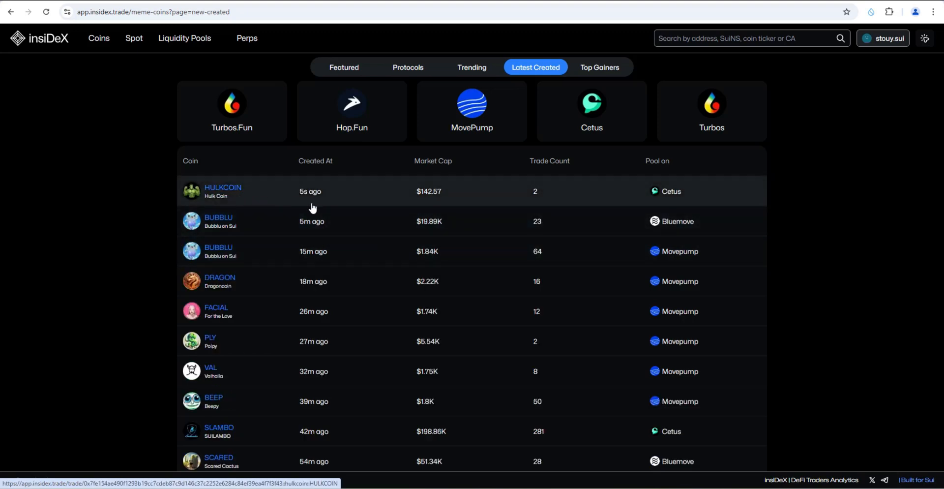
pyautogui.moveTo(476, 264)
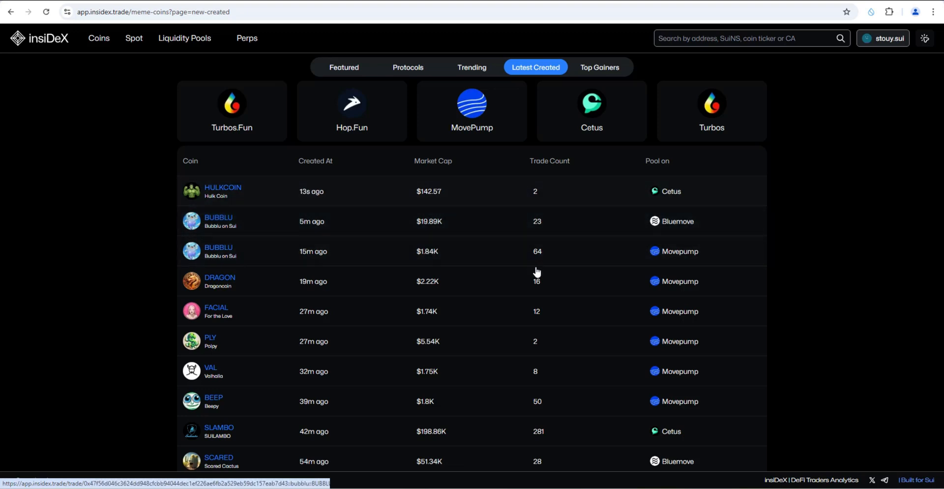
pyautogui.moveTo(396, 186)
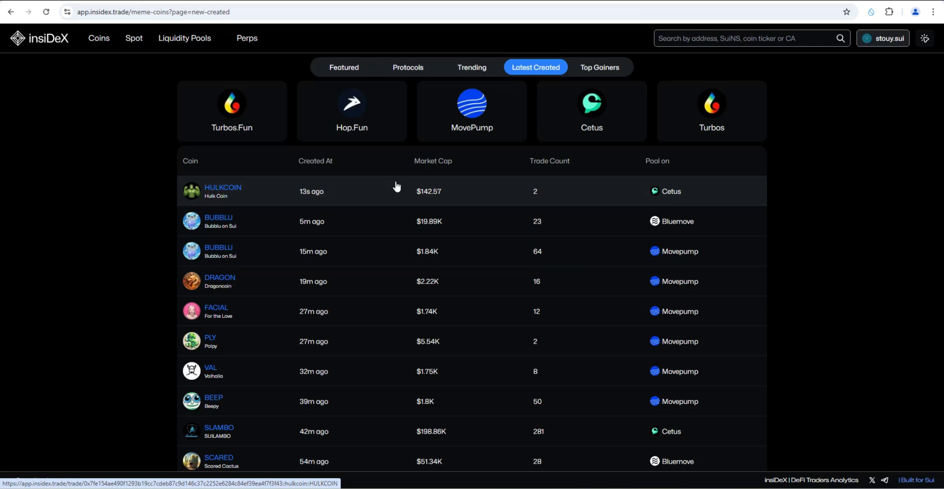
pyautogui.moveTo(691, 372)
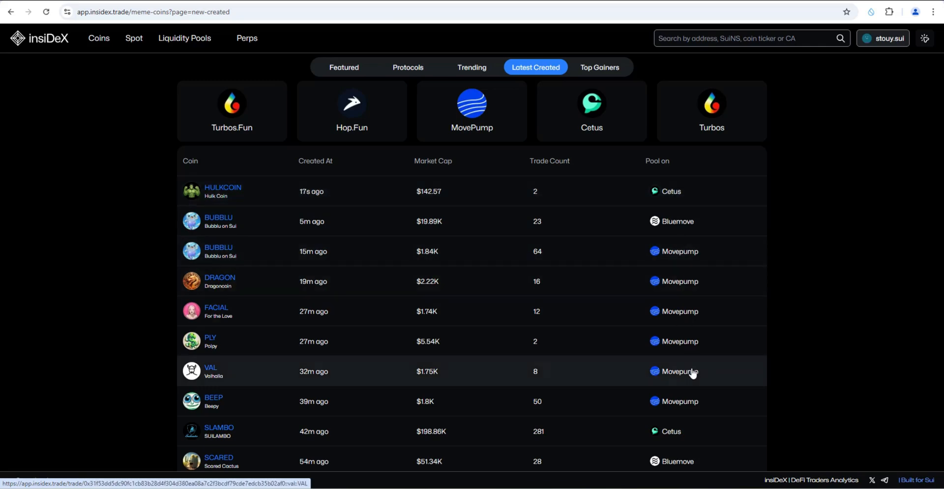
pyautogui.scroll(-3)
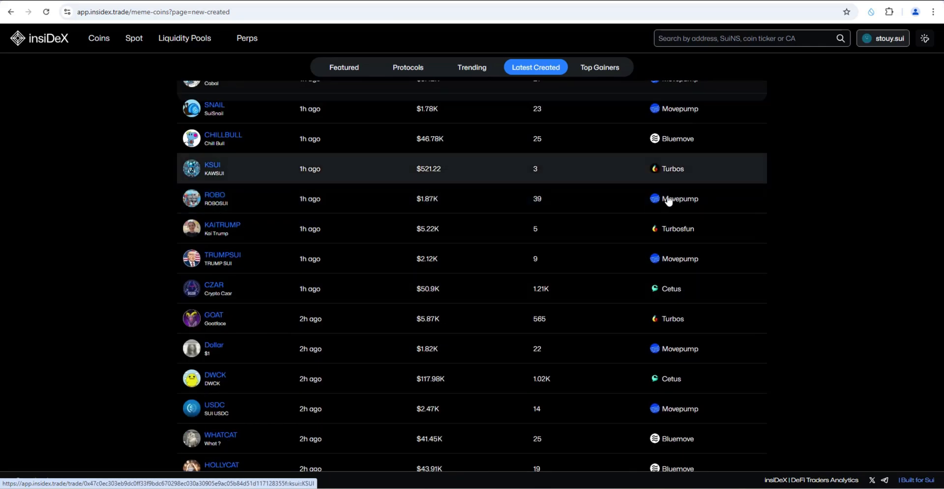
pyautogui.click(535, 67)
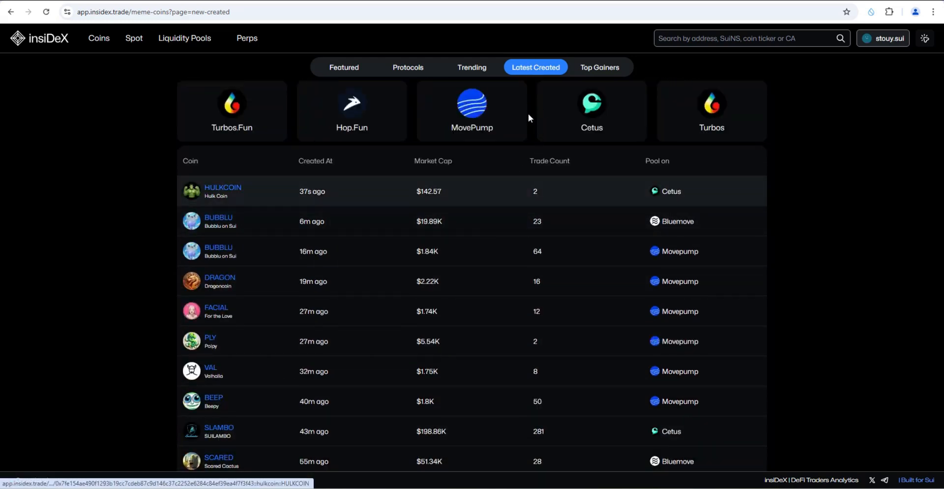
pyautogui.moveTo(387, 376)
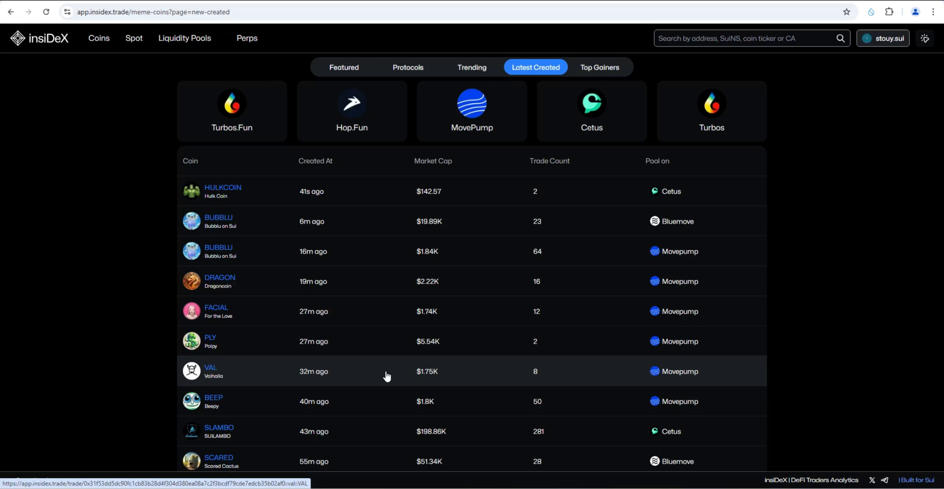
pyautogui.moveTo(585, 108)
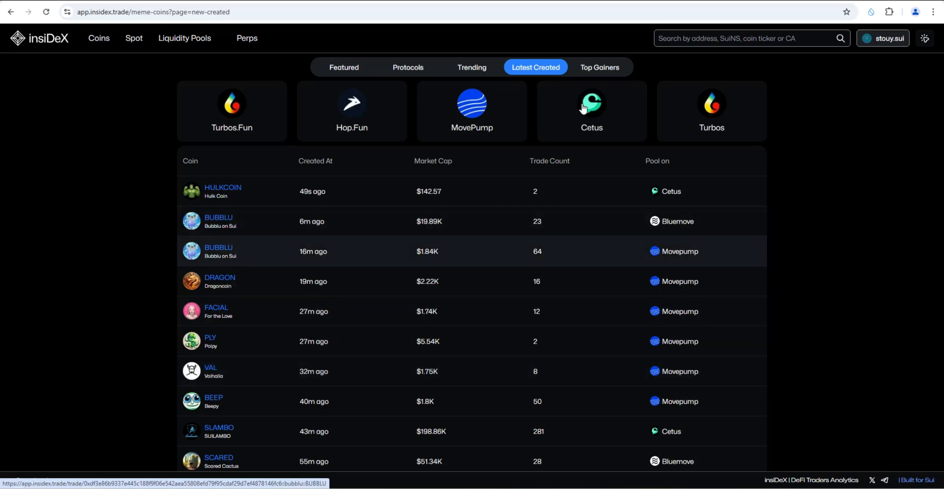
pyautogui.click(599, 67)
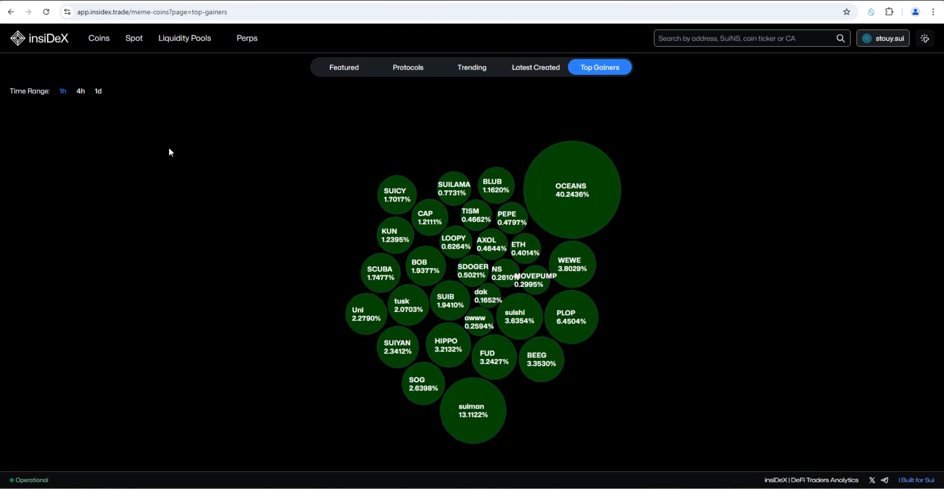
pyautogui.moveTo(80, 91)
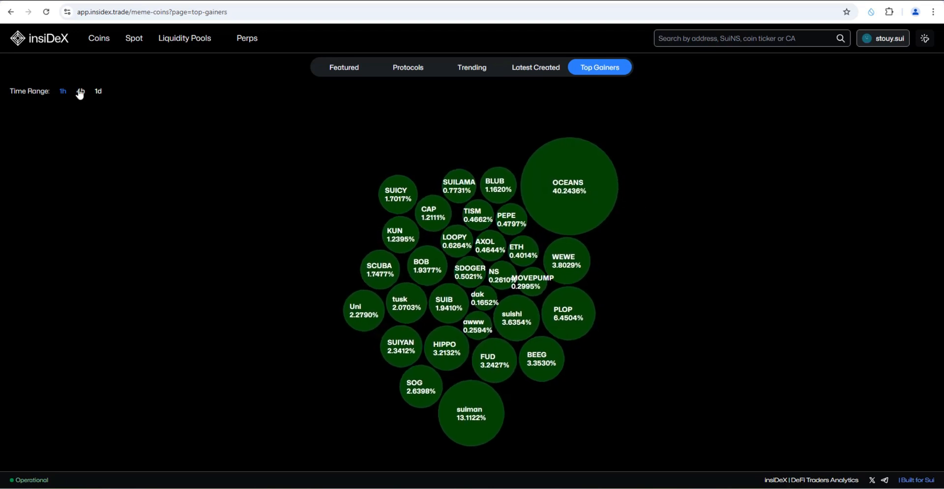
# Switch the Top Gainers range to 4 hours, then to 1 day
pyautogui.click(79, 90)
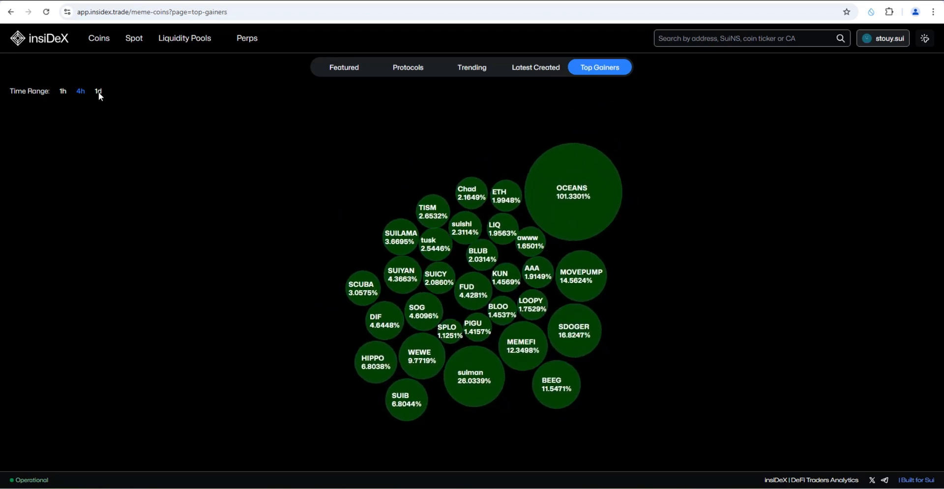
pyautogui.click(97, 90)
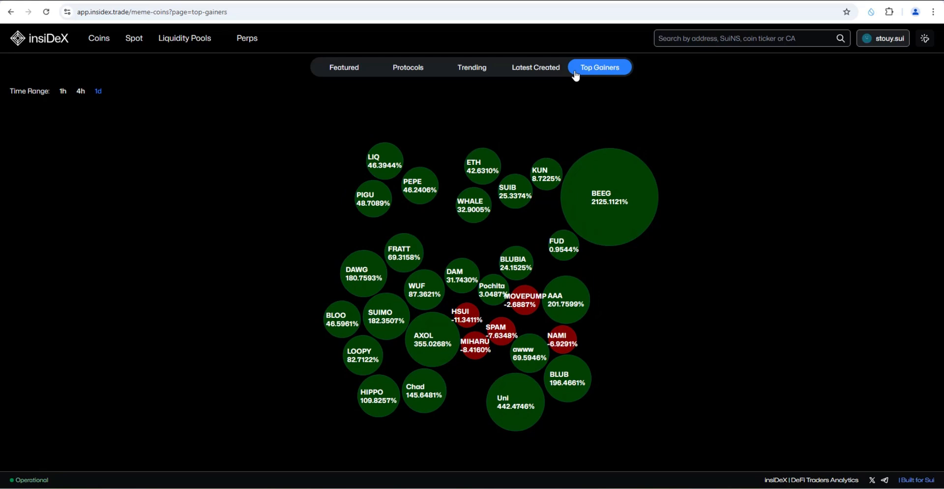
# Glance at the Protocols list, then show the Featured coins led by LOFI, BLUB and FUD
pyautogui.click(407, 67)
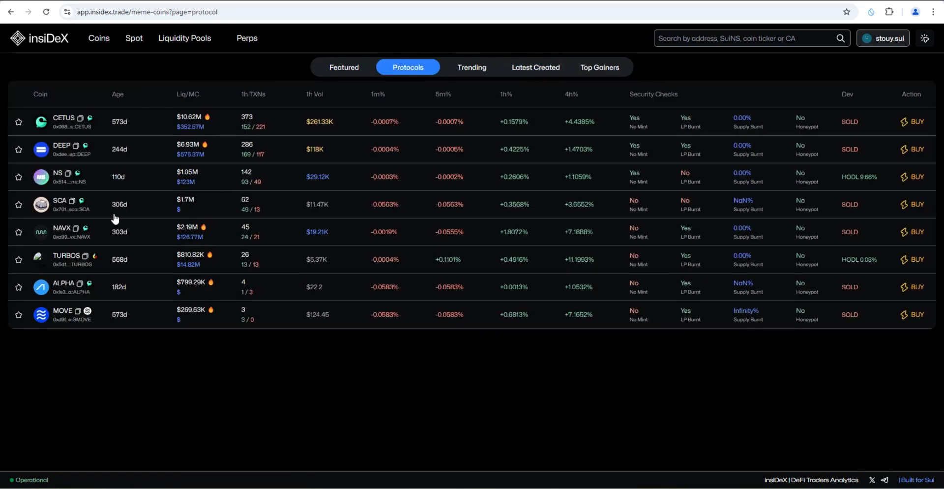
pyautogui.moveTo(144, 202)
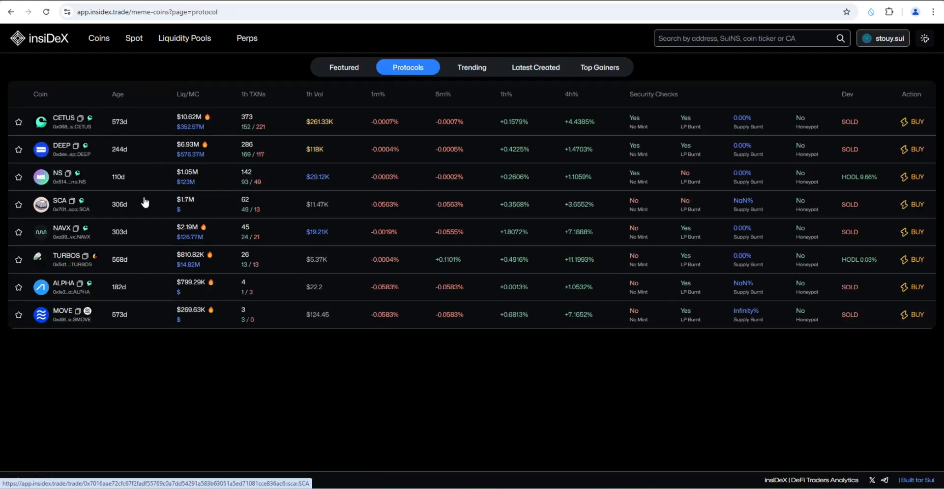
pyautogui.moveTo(90, 159)
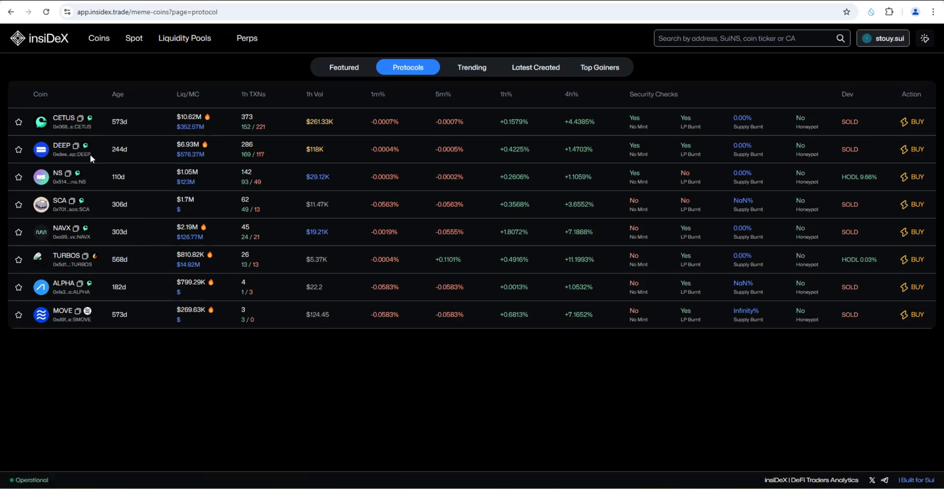
pyautogui.click(344, 67)
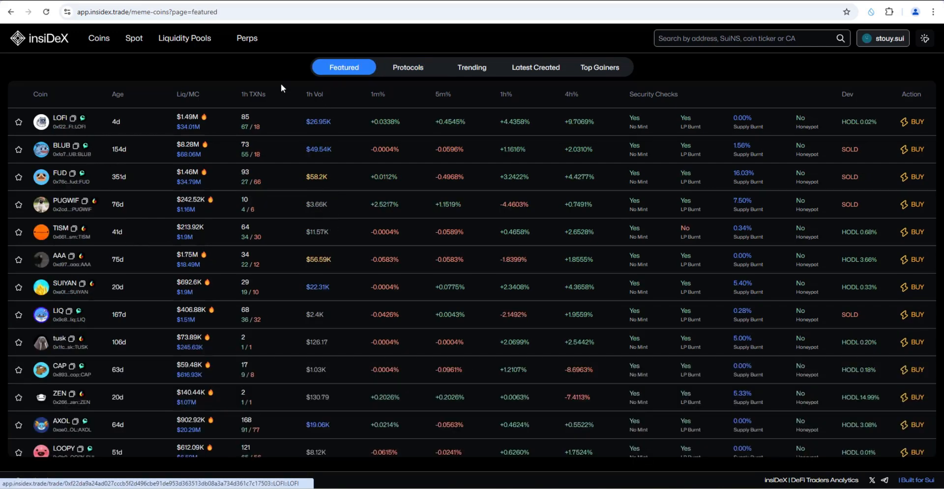
pyautogui.moveTo(278, 215)
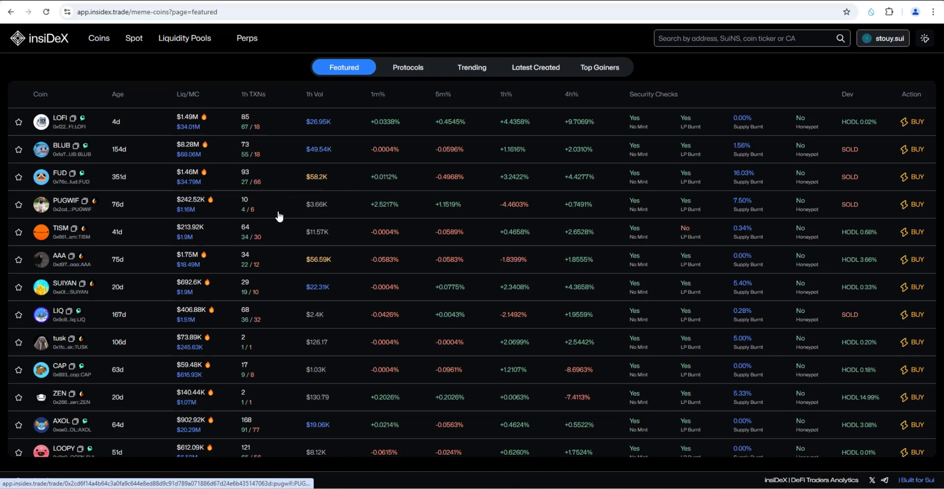
pyautogui.moveTo(353, 252)
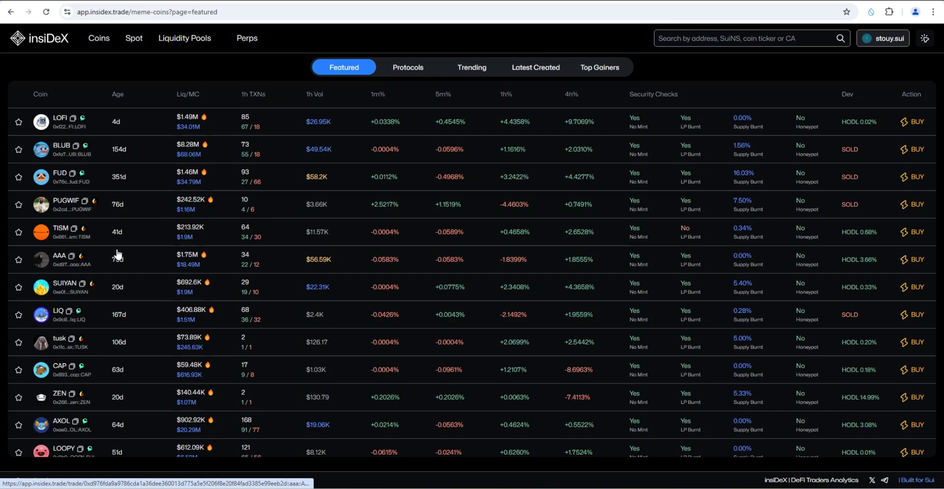
pyautogui.moveTo(112, 266)
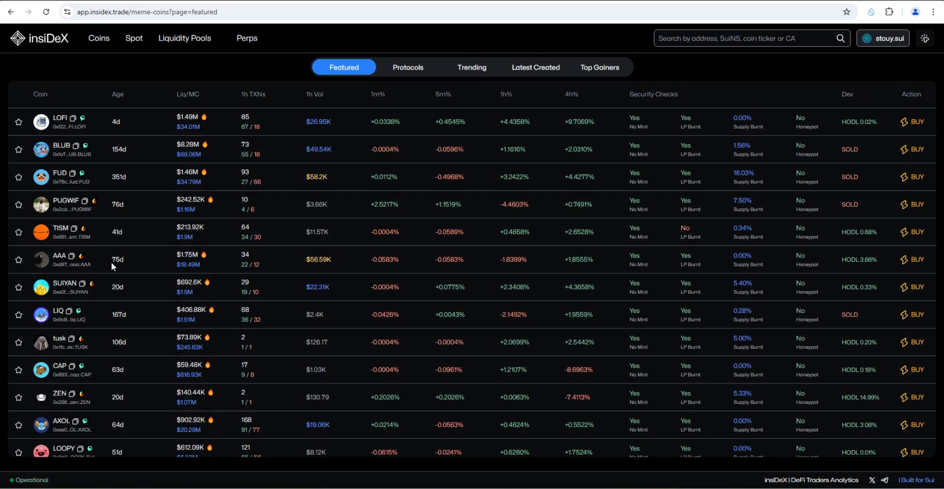
# Go to AAA's trading page and check the wallet summary showing $434.81 total equity
pyautogui.click(60, 260)
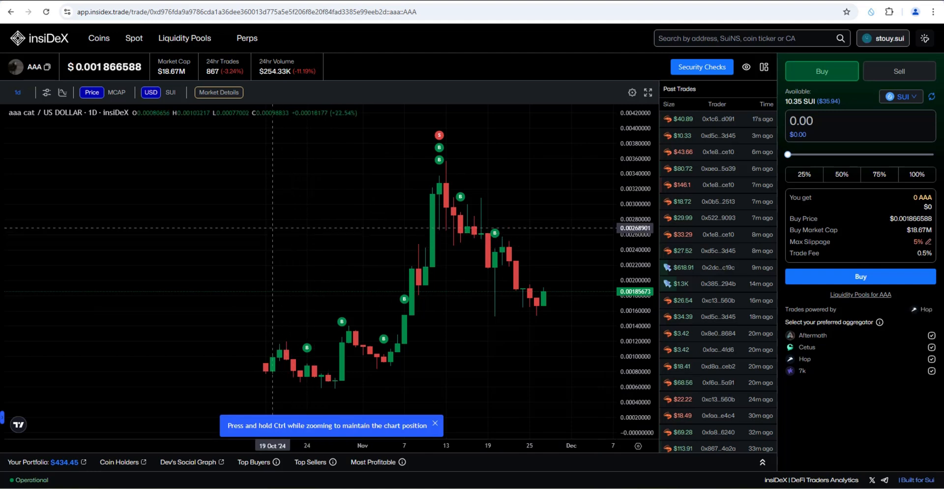
pyautogui.moveTo(364, 247)
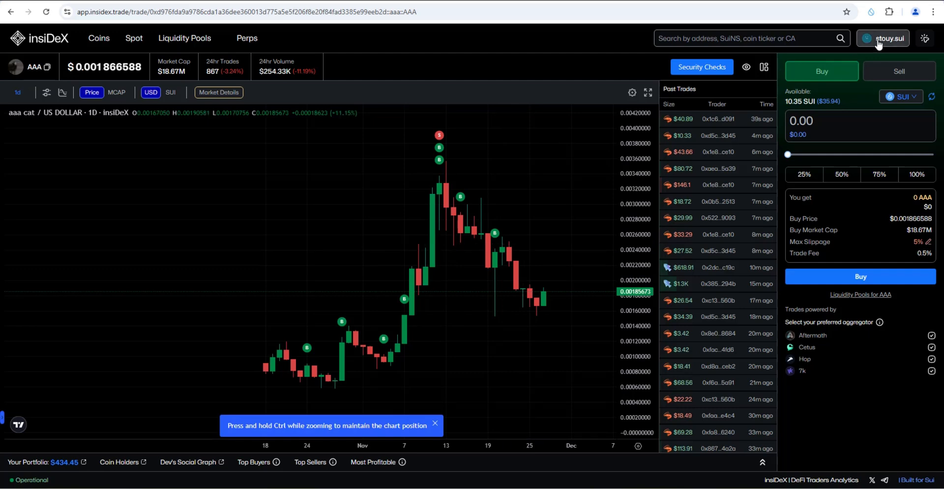
pyautogui.click(881, 38)
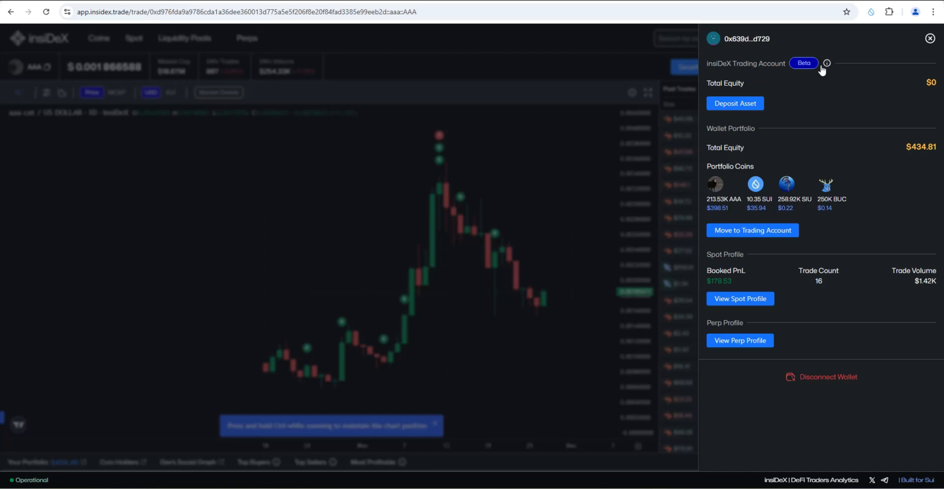
pyautogui.moveTo(773, 163)
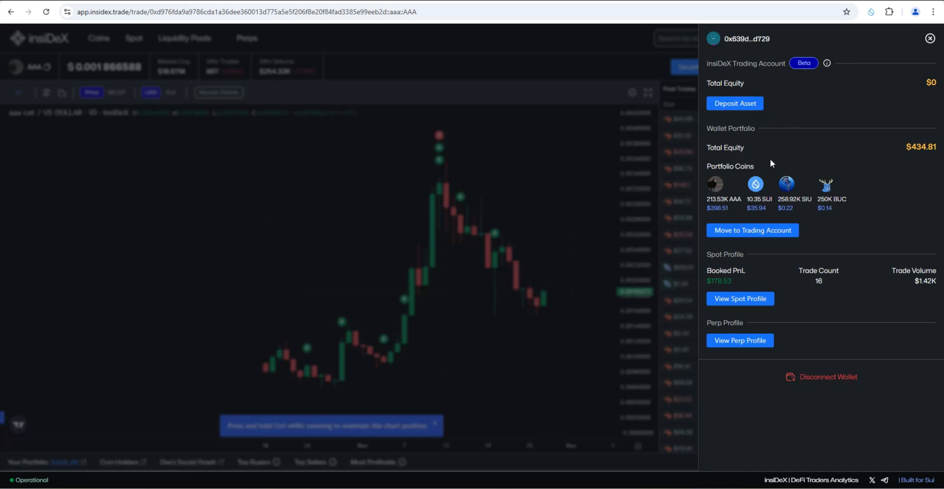
pyautogui.click(930, 39)
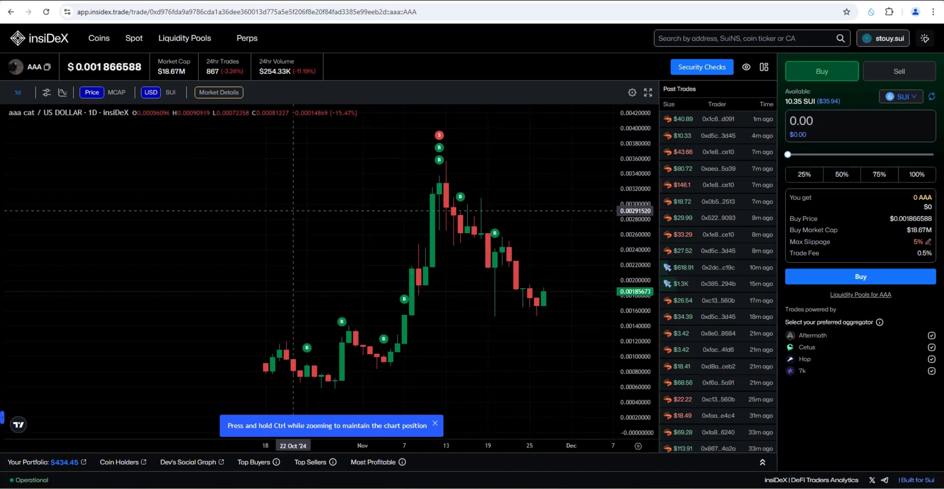
pyautogui.moveTo(334, 350)
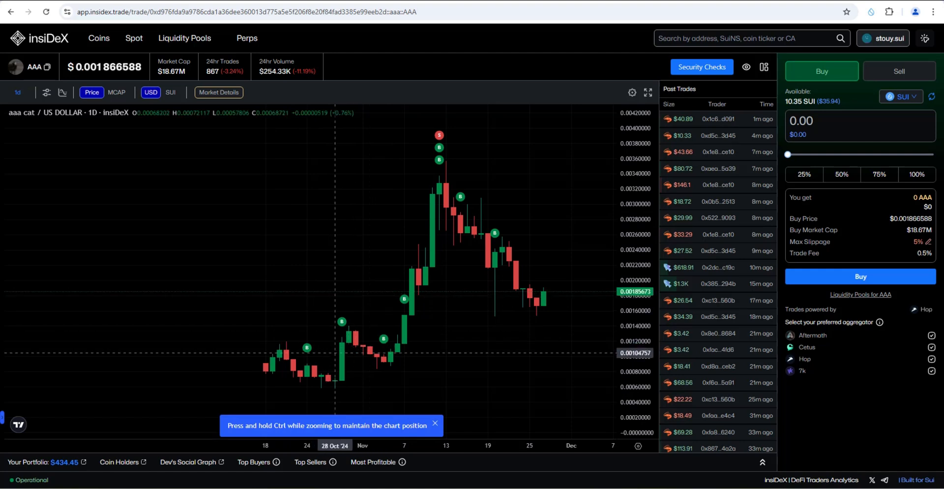
pyautogui.moveTo(361, 337)
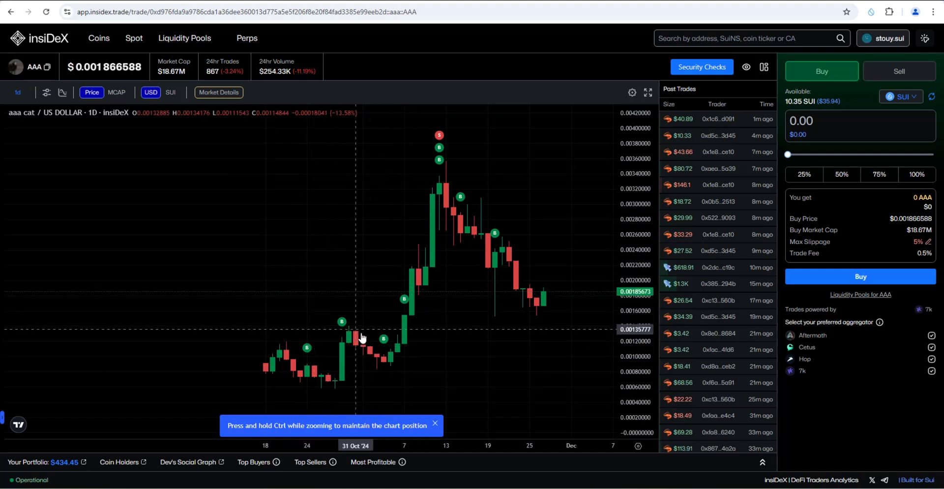
pyautogui.moveTo(440, 145)
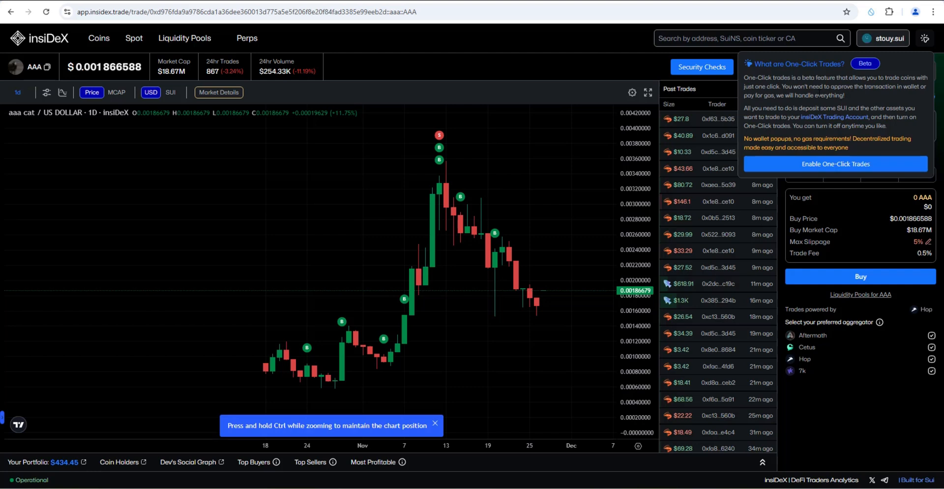
pyautogui.moveTo(824, 104)
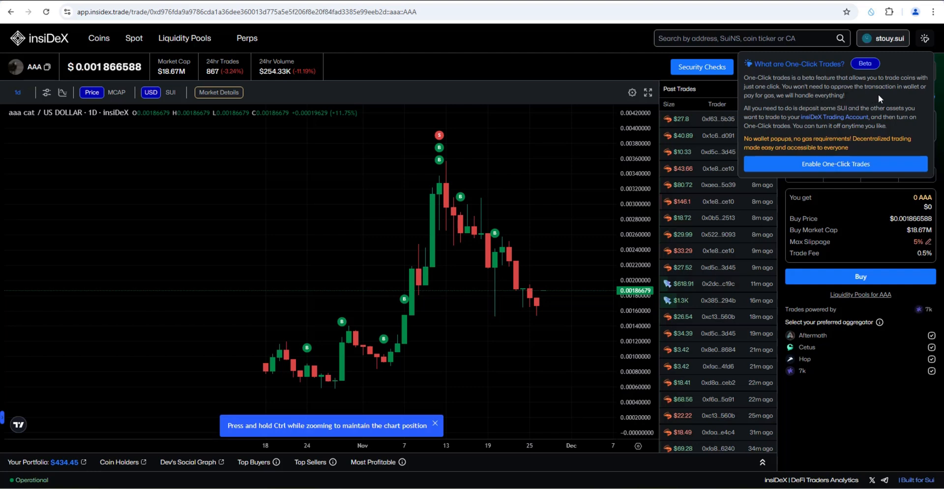
pyautogui.moveTo(807, 105)
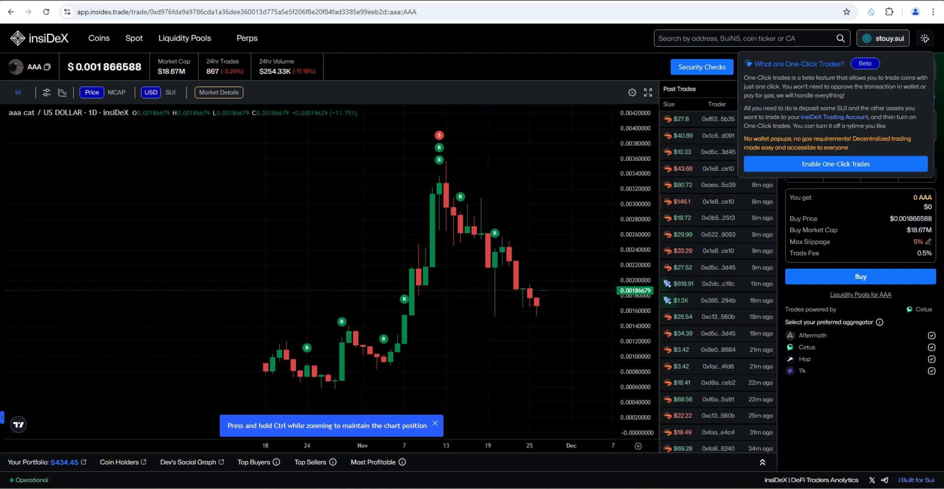
pyautogui.moveTo(795, 137)
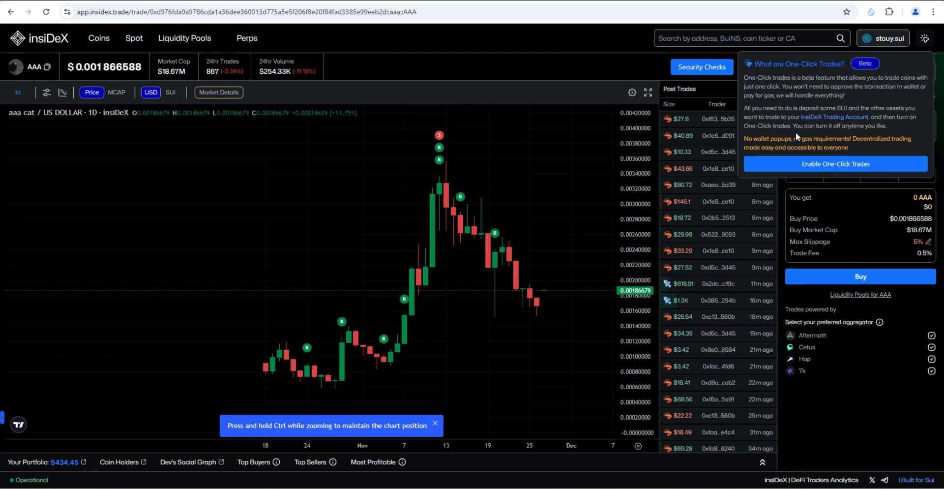
pyautogui.moveTo(795, 138)
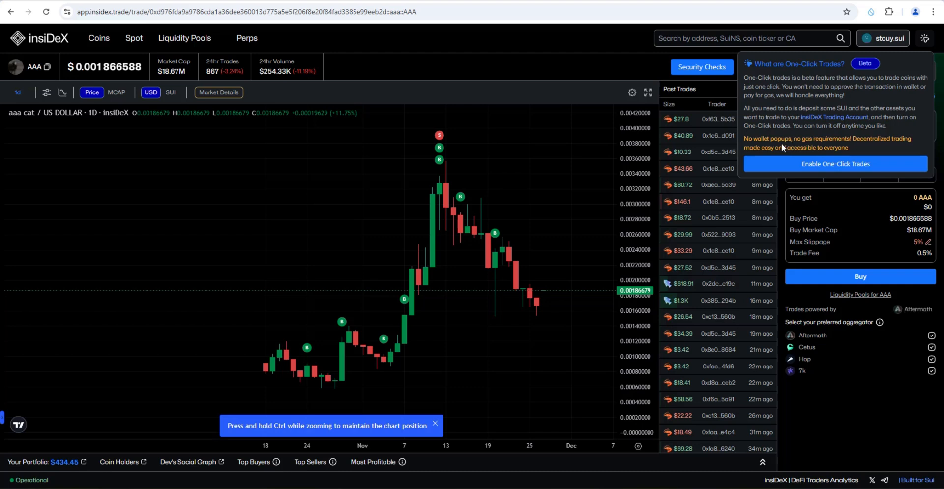
pyautogui.moveTo(788, 122)
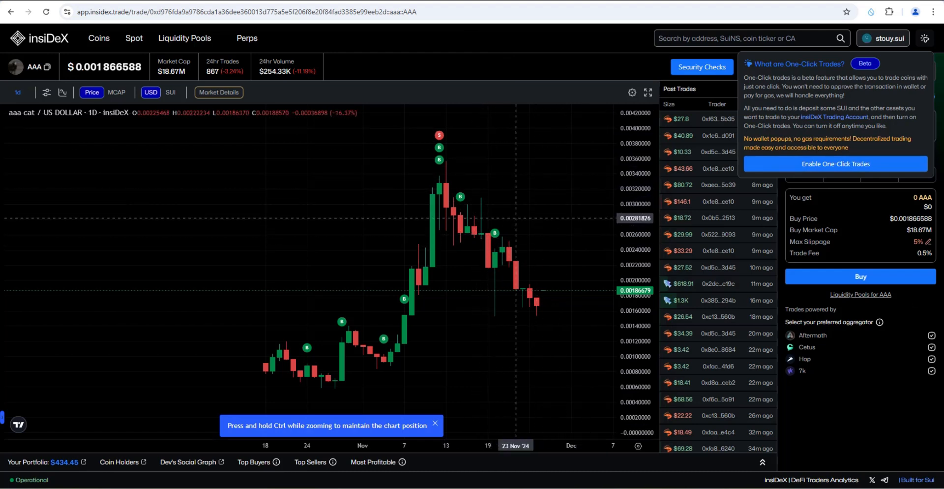
pyautogui.moveTo(638, 200)
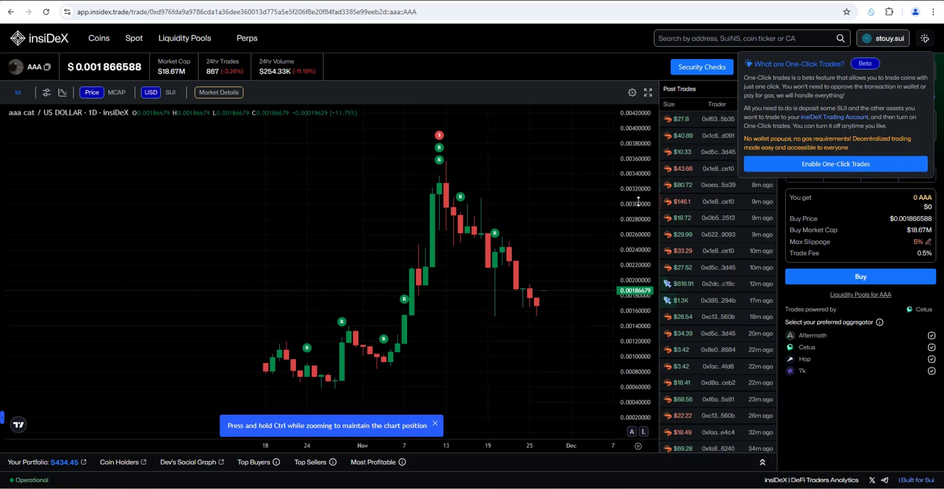
# Enable one-click trades, signing the Sui wallet message, and confirm it is active
pyautogui.click(926, 39)
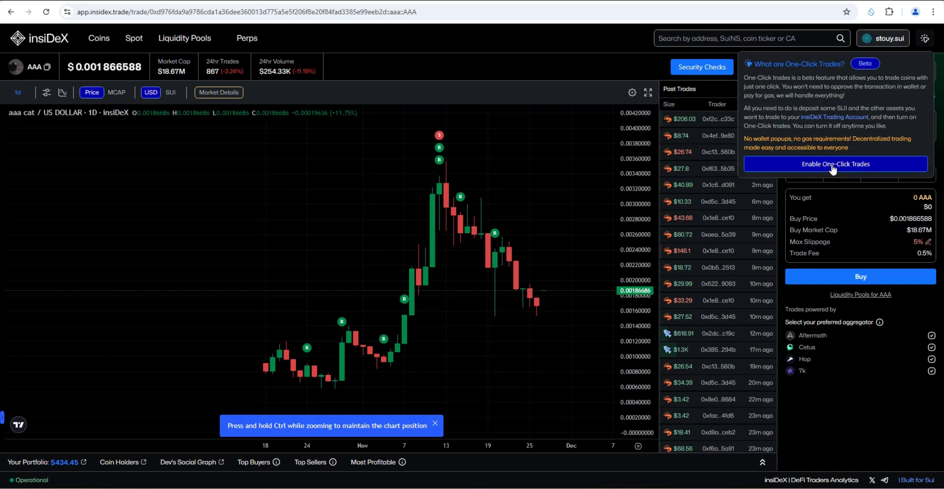
pyautogui.click(835, 163)
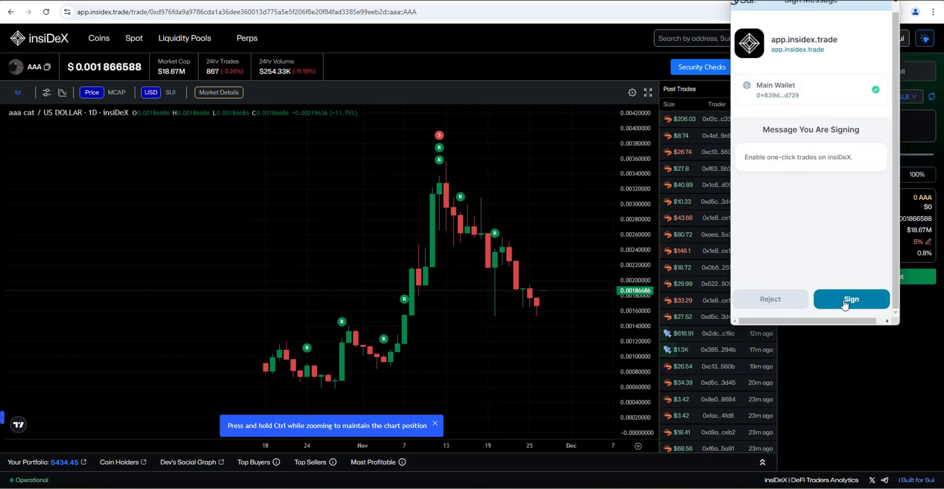
pyautogui.click(851, 299)
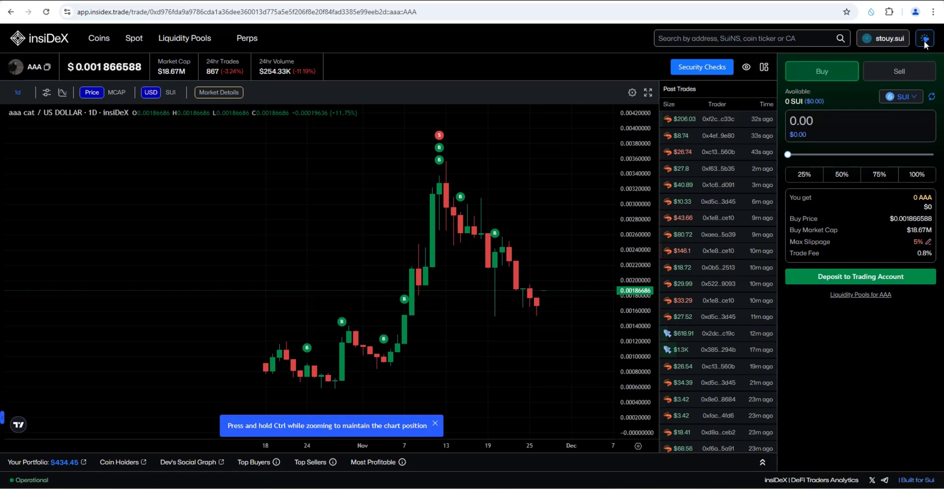
pyautogui.click(926, 39)
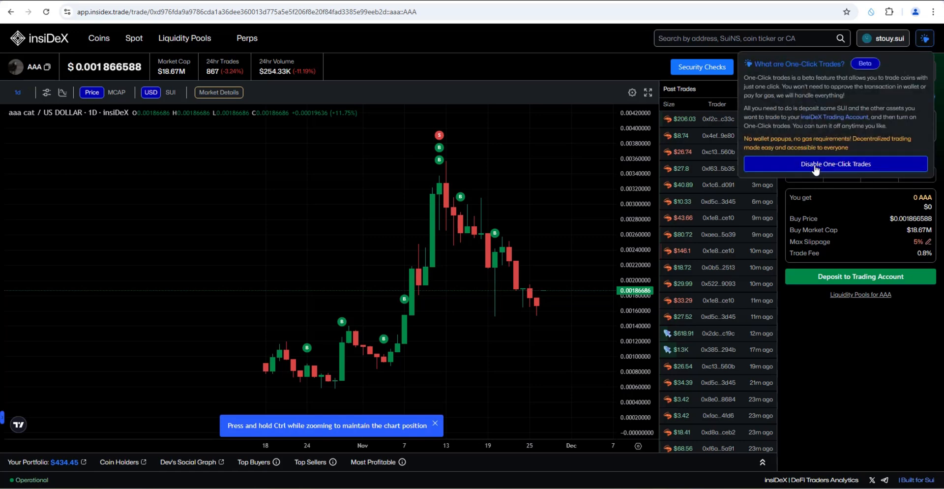
pyautogui.moveTo(836, 163)
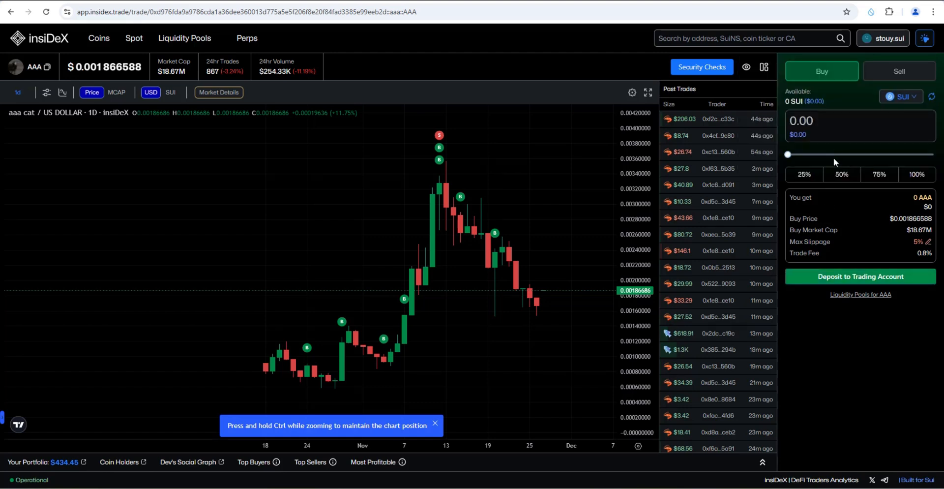
pyautogui.moveTo(167, 127)
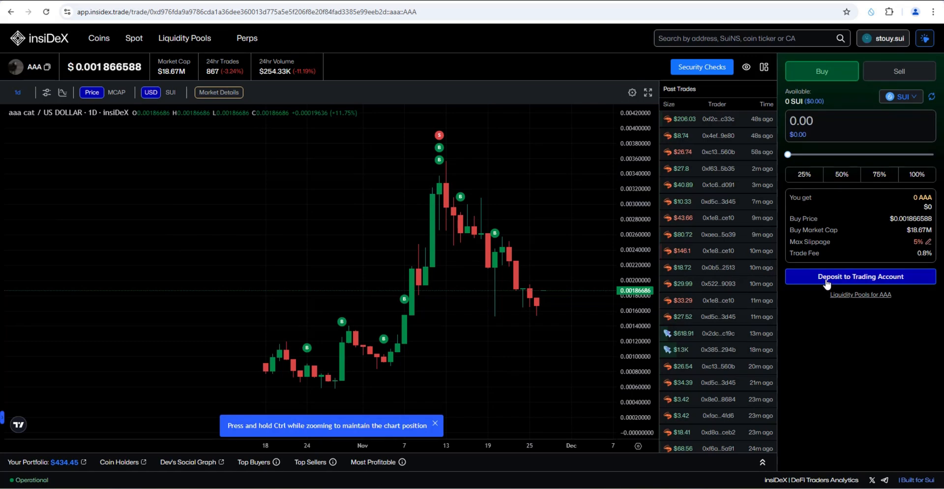
# Deposit 6 SUI into the trading account and approve the transaction in the wallet
pyautogui.click(860, 276)
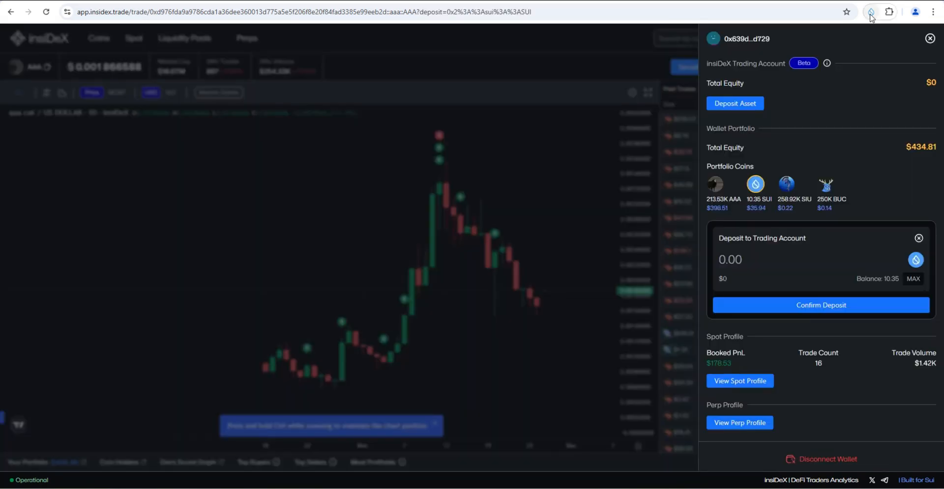
pyautogui.click(872, 11)
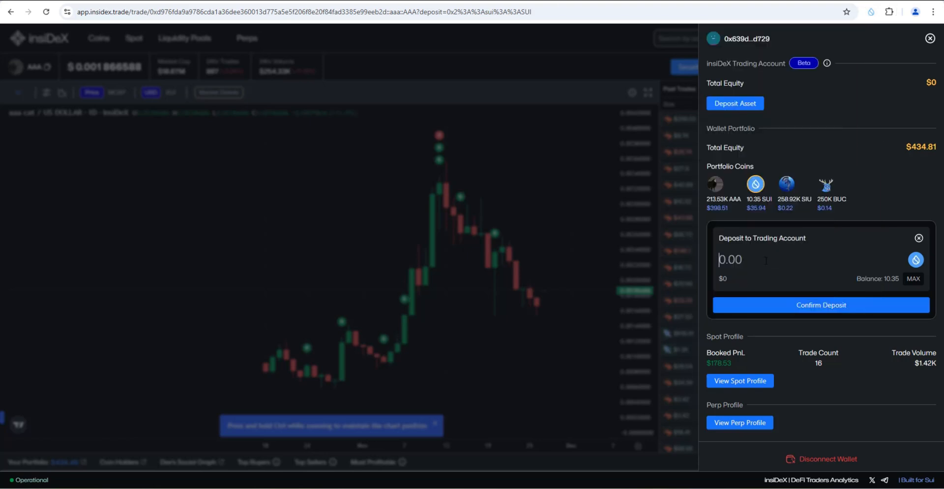
pyautogui.write('6')
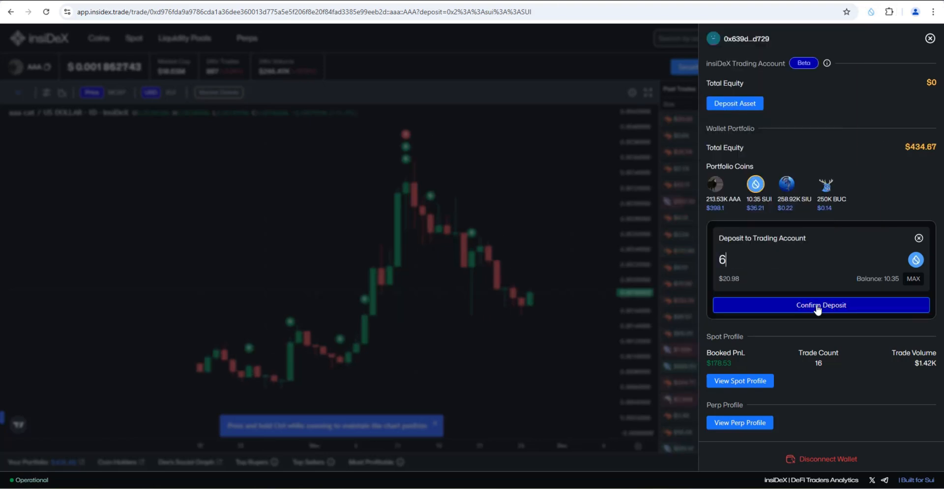
pyautogui.click(819, 305)
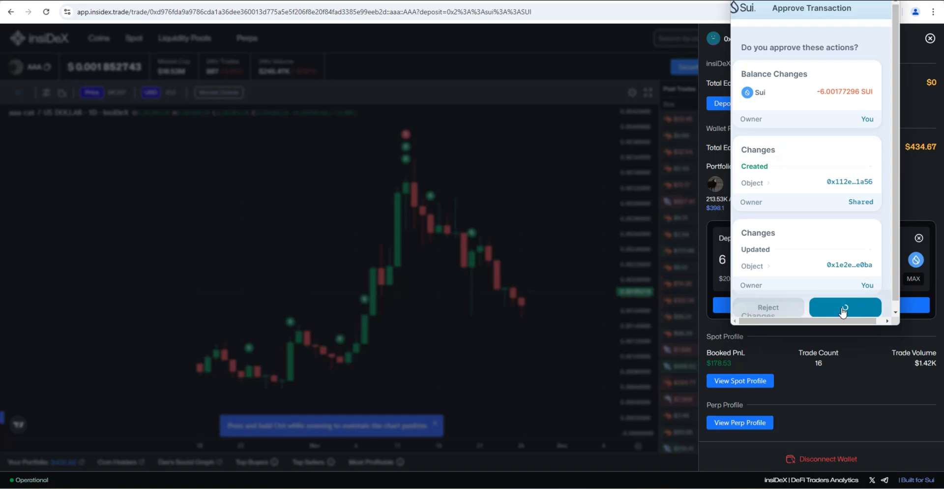
pyautogui.click(845, 307)
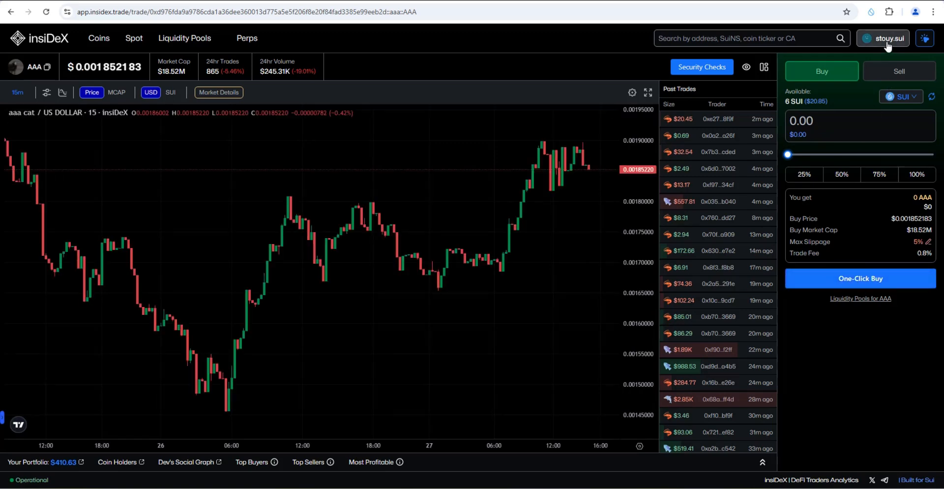
# Dismiss the wallet panel showing 6 SUI in the trading account and 4.35 SUI in the wallet
pyautogui.click(883, 38)
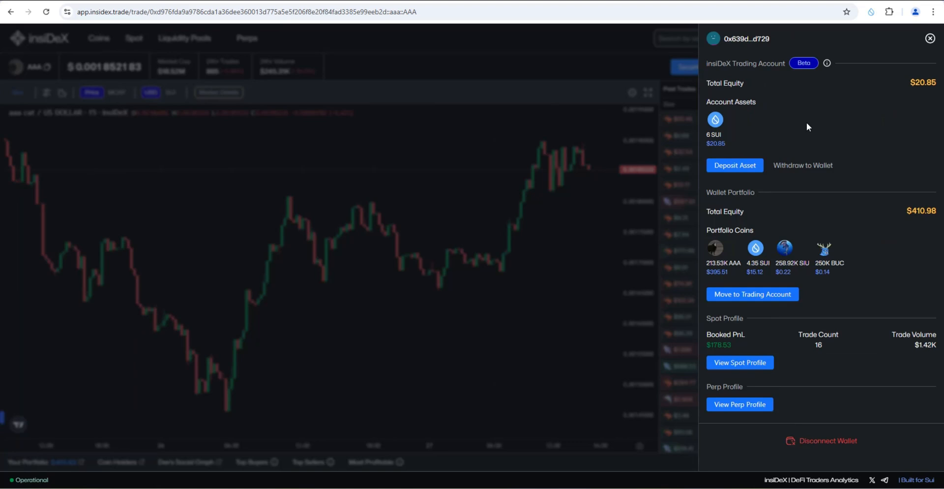
pyautogui.moveTo(727, 113)
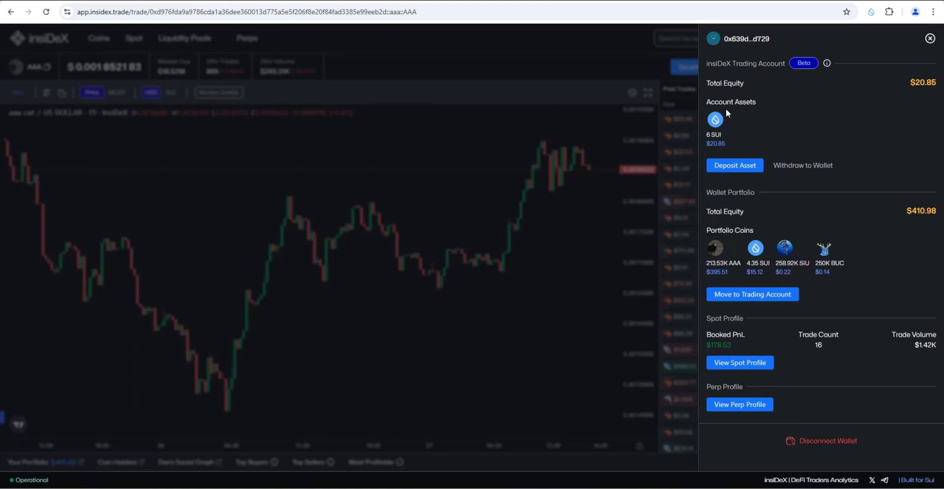
pyautogui.moveTo(720, 150)
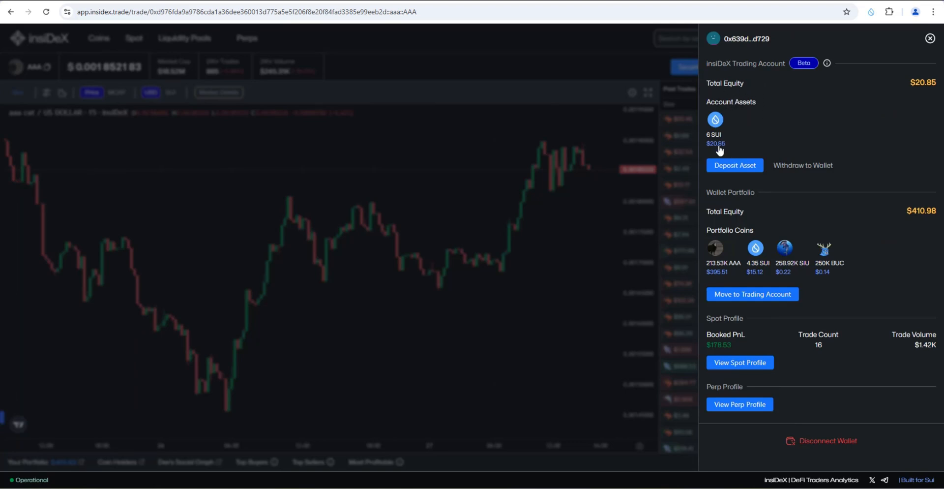
pyautogui.moveTo(774, 122)
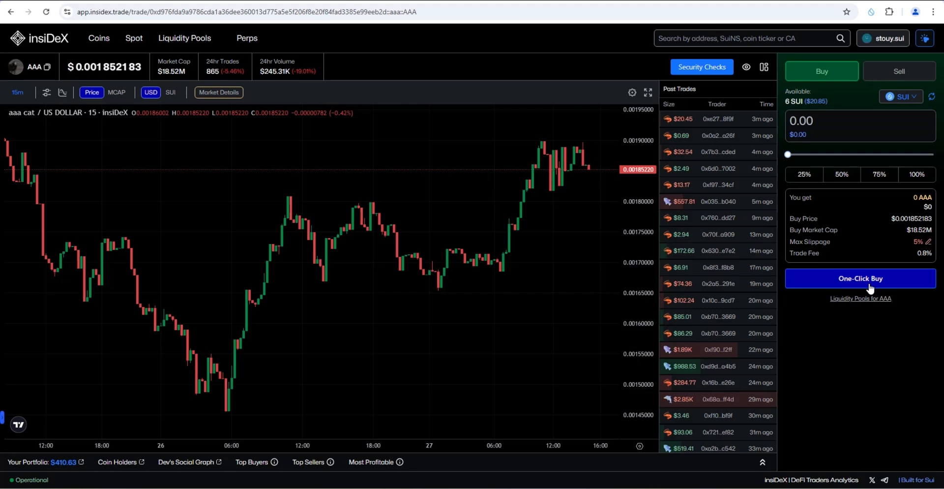
# Switch AAA to daily candles, allot 75% of SUI and set max slippage to 1%
pyautogui.click(18, 92)
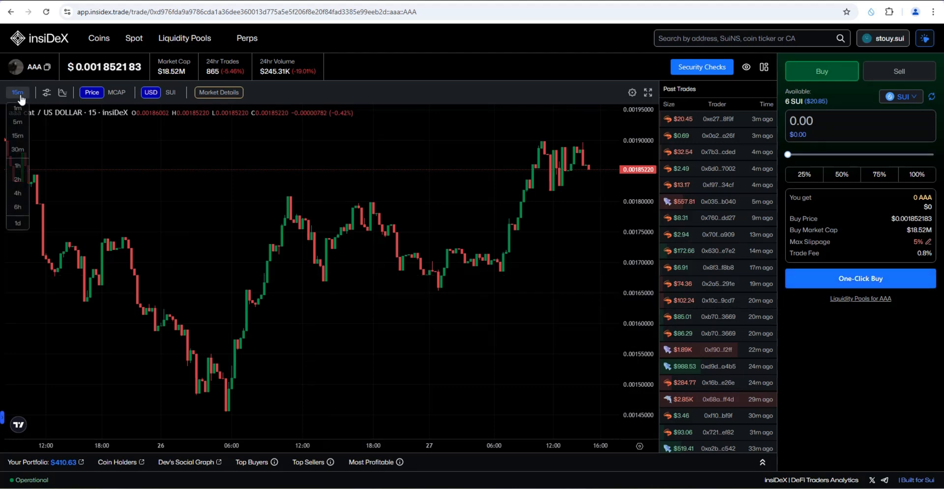
pyautogui.click(17, 222)
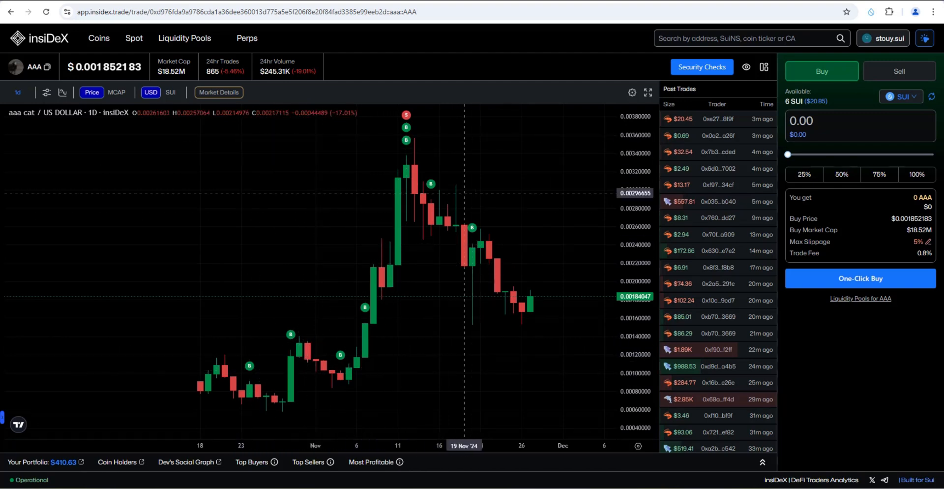
pyautogui.moveTo(502, 298)
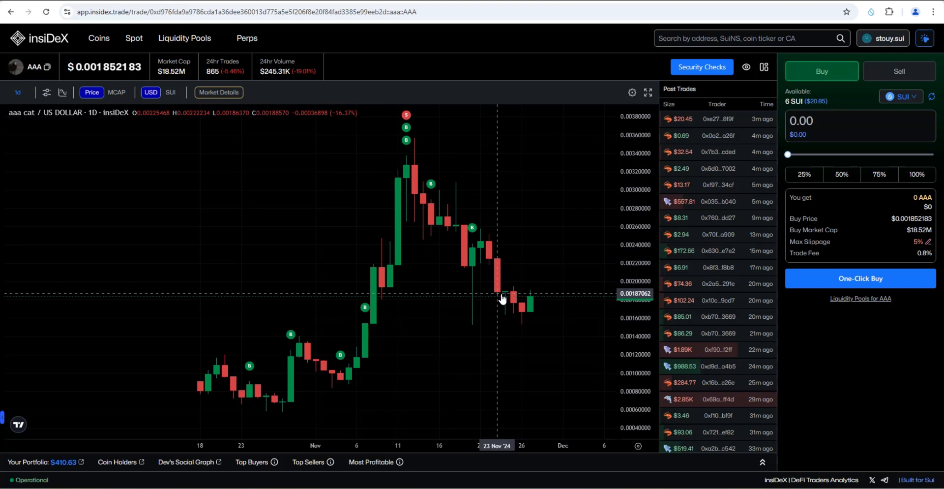
pyautogui.moveTo(519, 299)
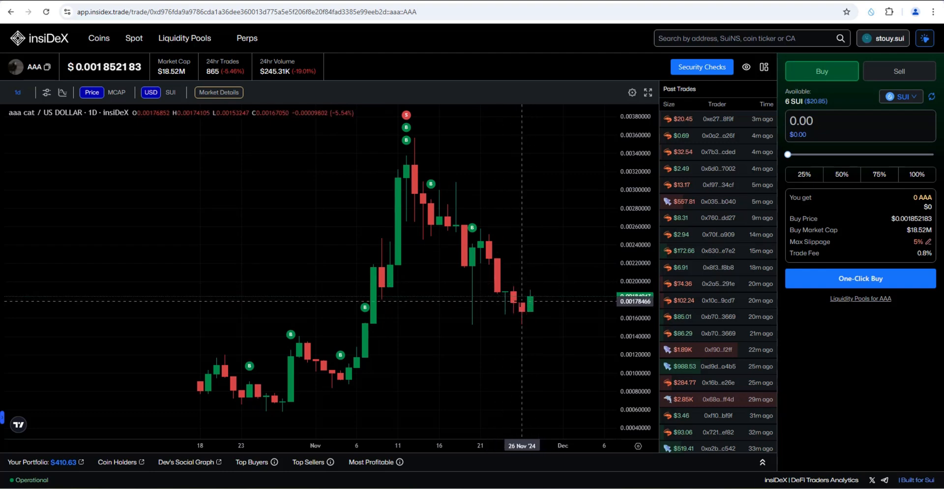
pyautogui.moveTo(521, 304)
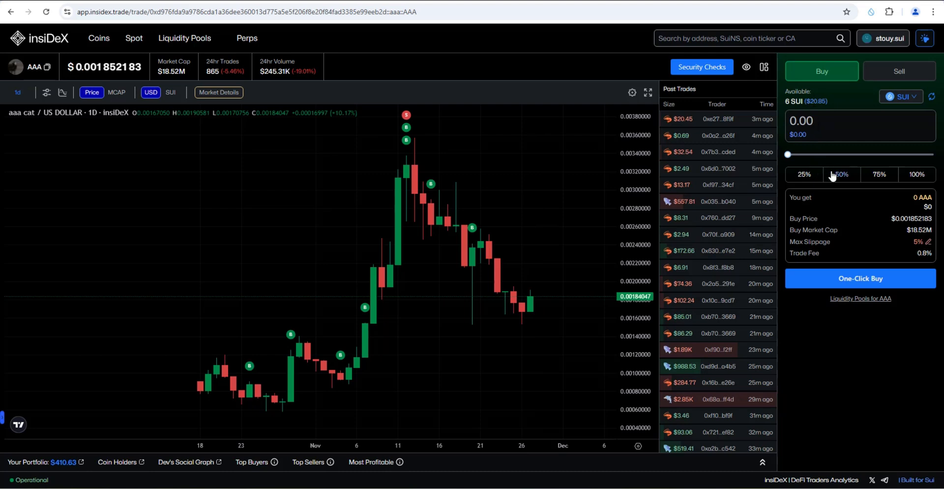
pyautogui.click(879, 174)
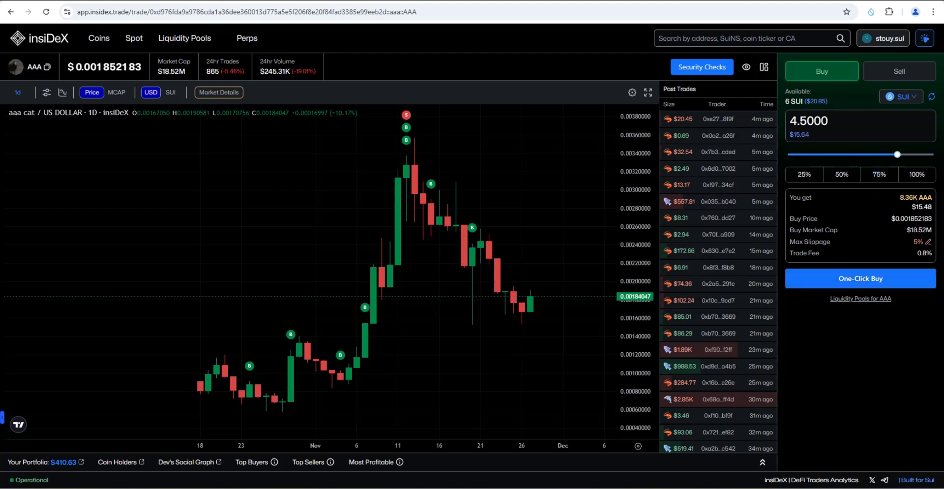
pyautogui.moveTo(903, 261)
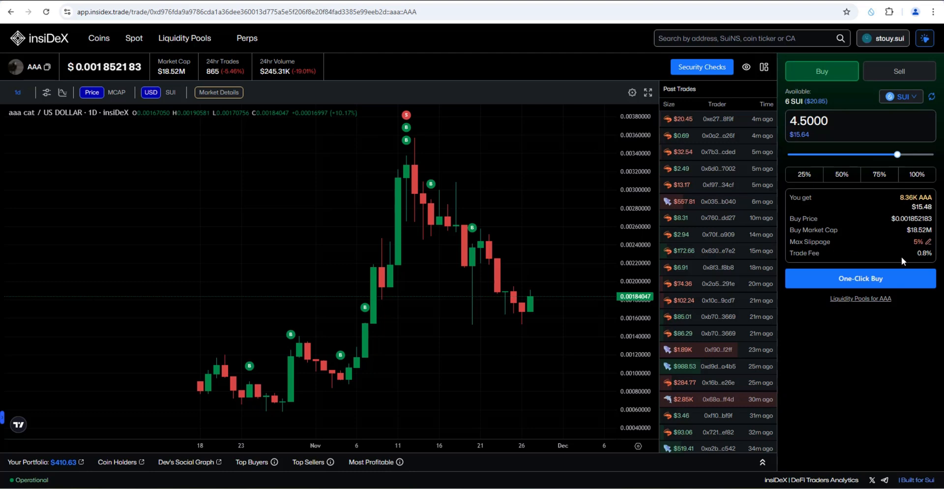
pyautogui.click(932, 241)
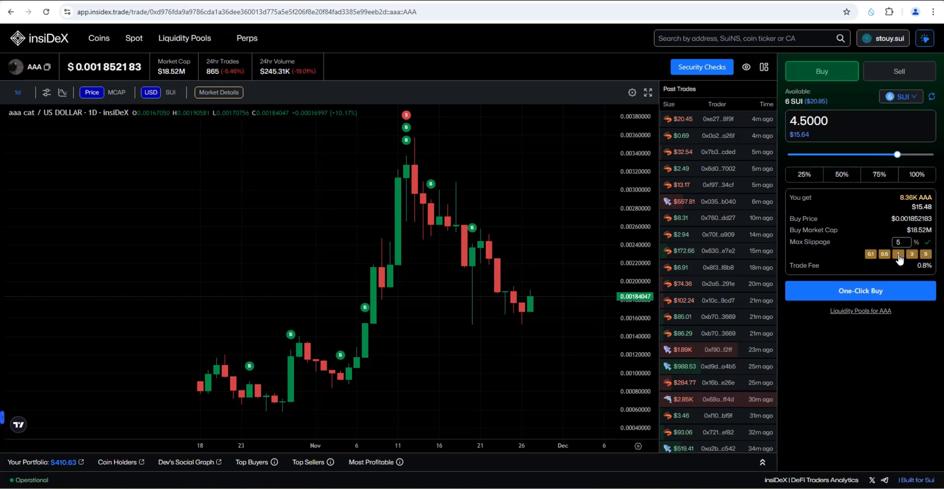
pyautogui.moveTo(897, 258)
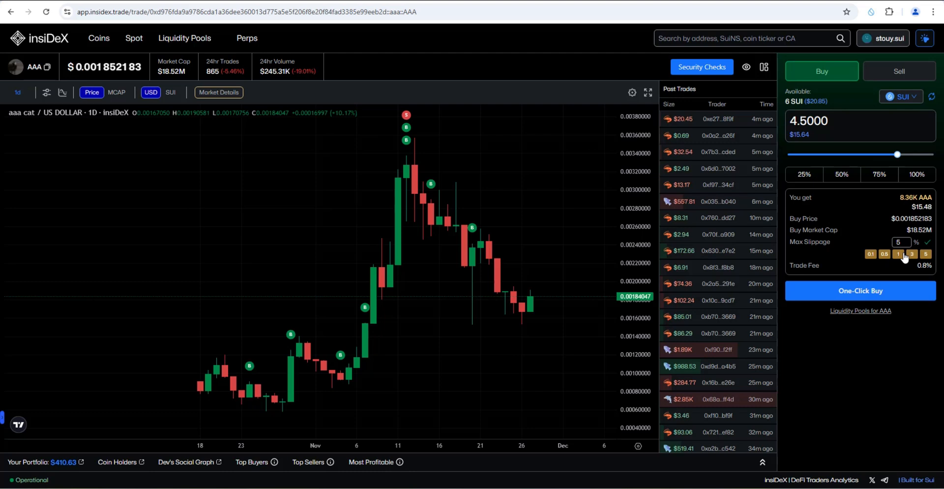
pyautogui.click(897, 254)
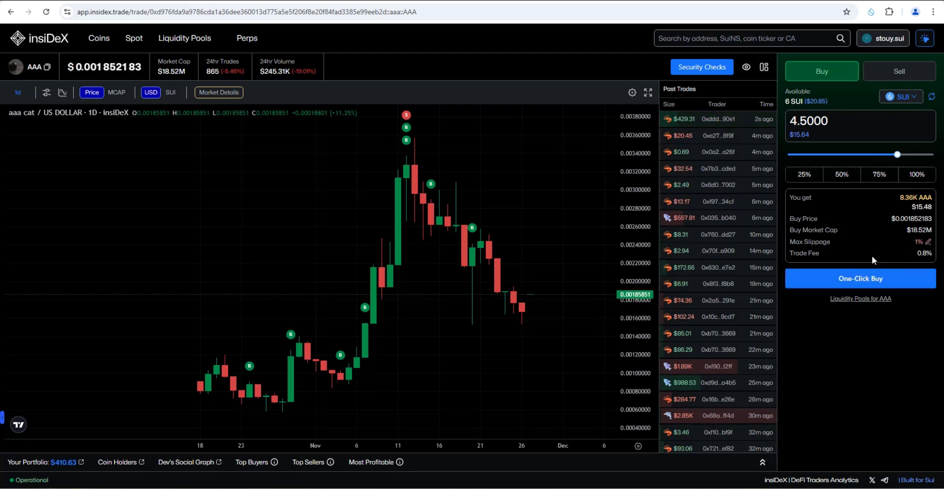
pyautogui.moveTo(861, 292)
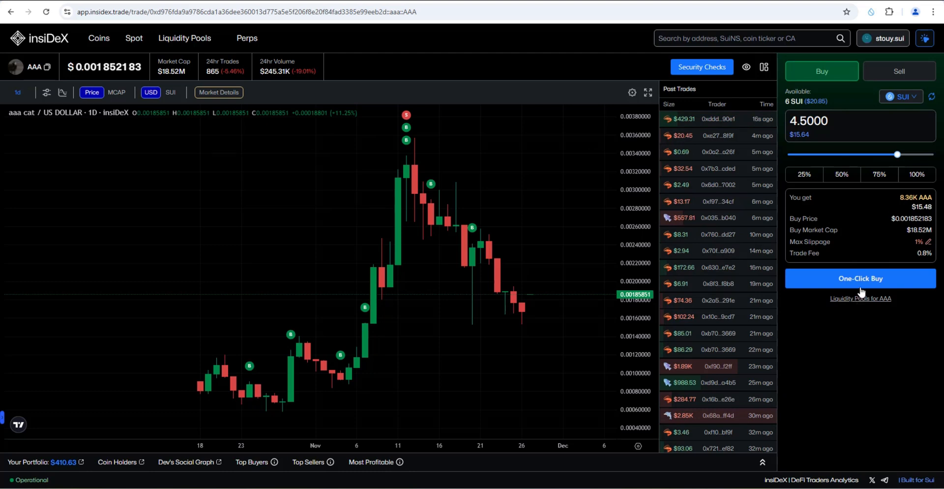
# Attempt the one-click buy twice at 1% (failed), then raise max slippage to 3%
pyautogui.click(859, 279)
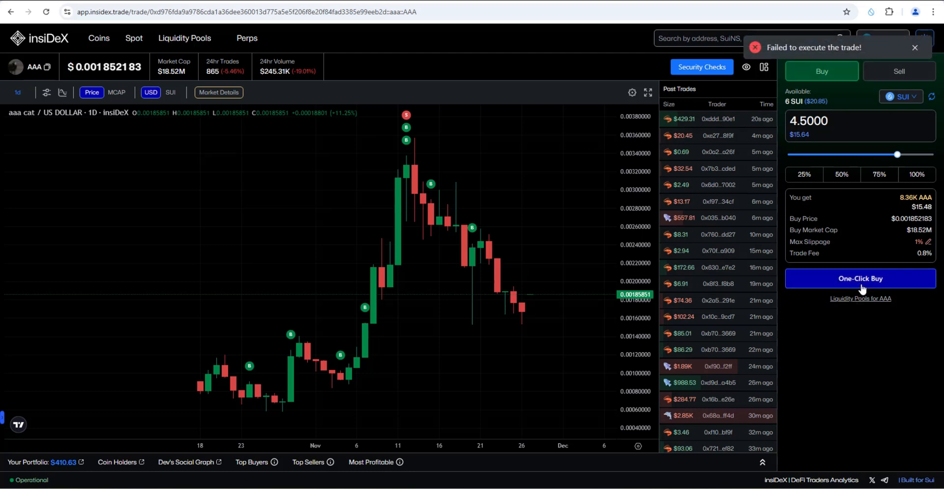
pyautogui.moveTo(881, 235)
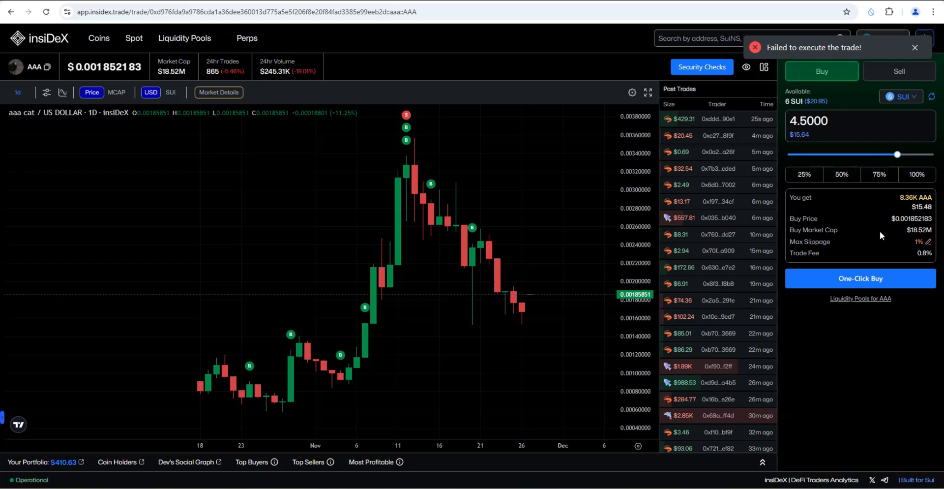
pyautogui.click(914, 47)
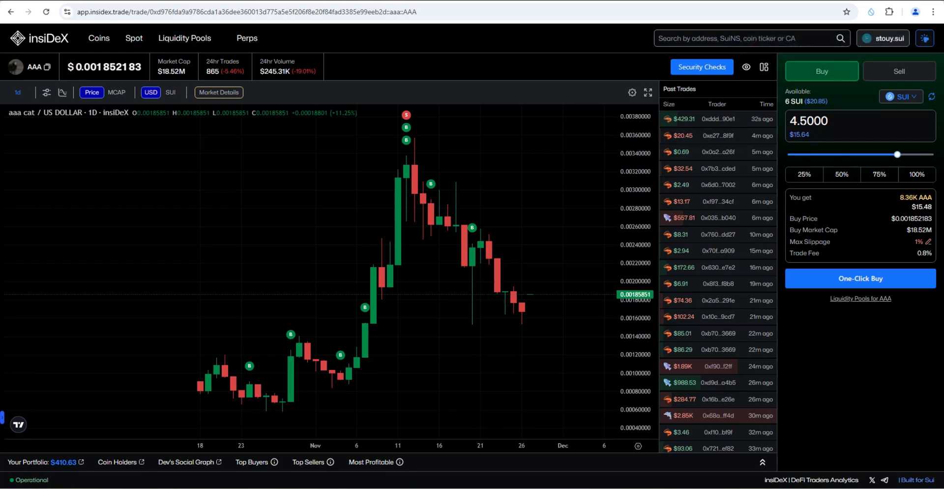
pyautogui.moveTo(816, 165)
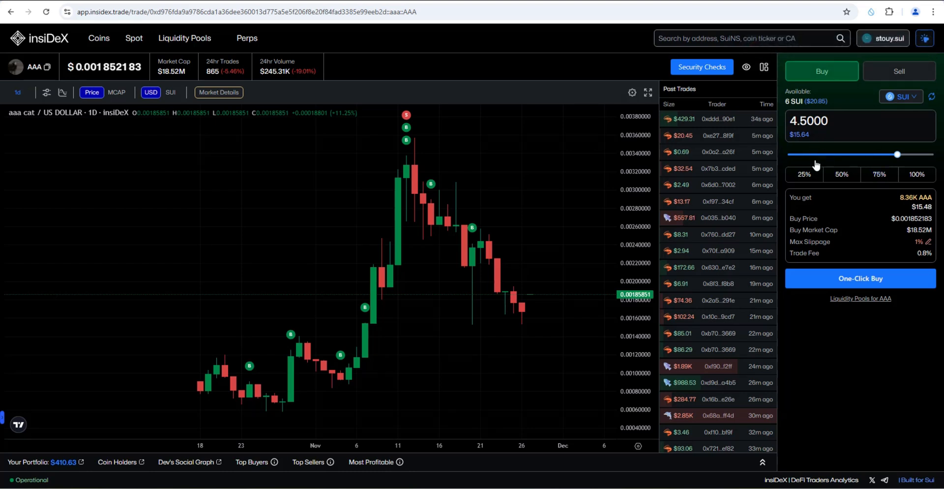
pyautogui.moveTo(860, 278)
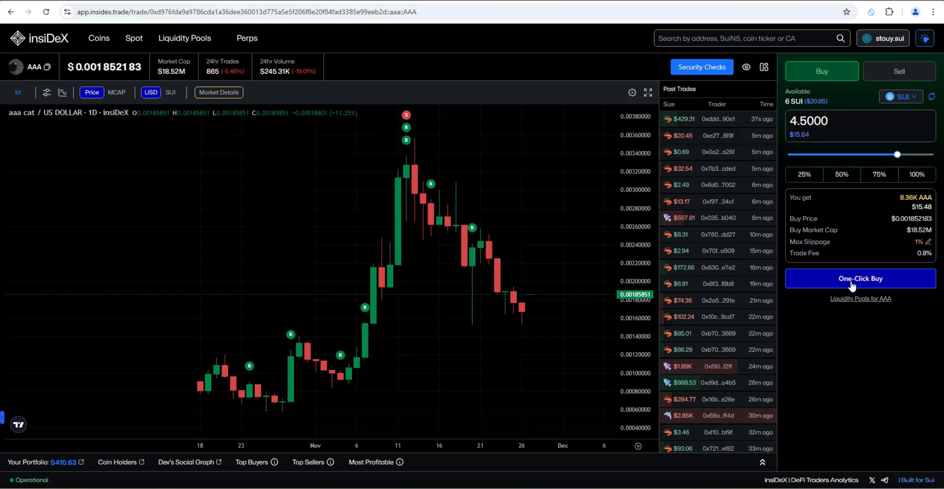
pyautogui.click(859, 278)
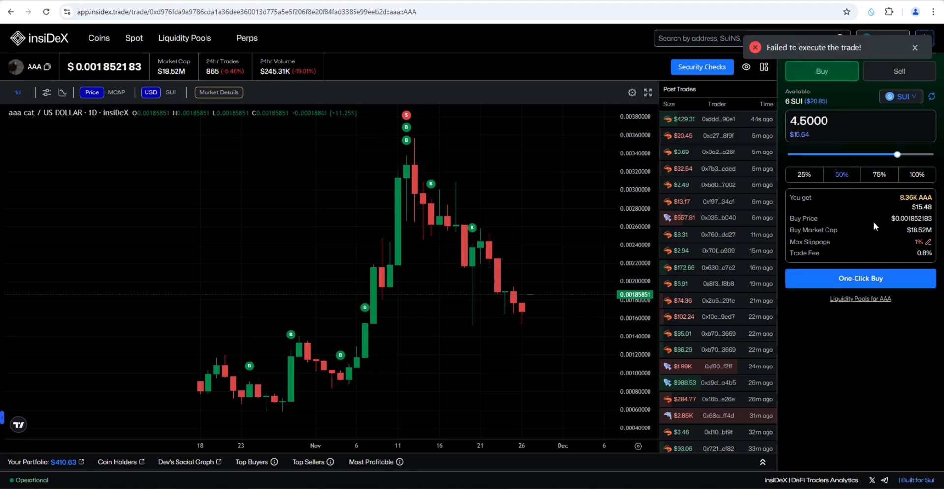
pyautogui.click(929, 241)
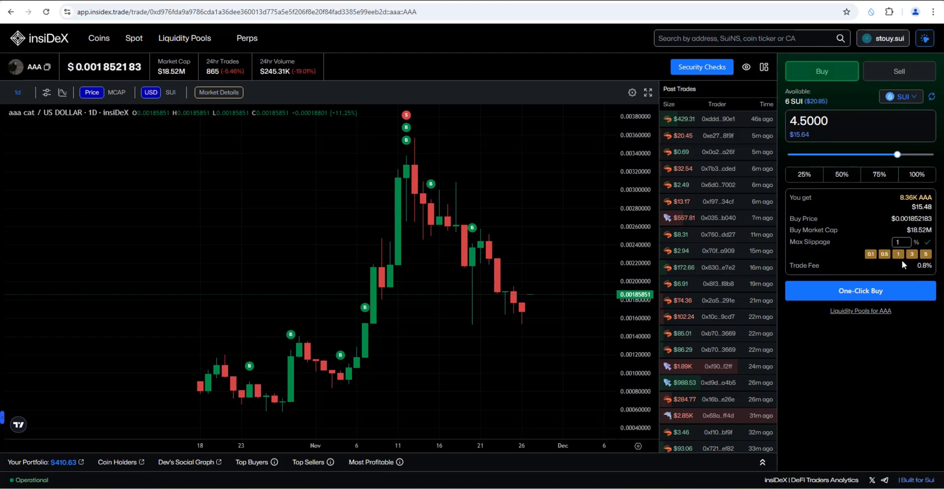
pyautogui.click(911, 254)
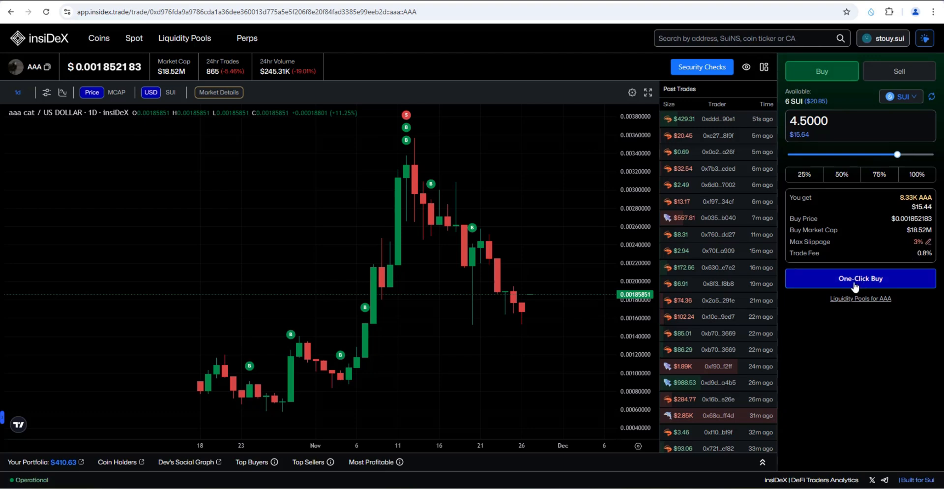
# Execute the one-click buy of about 8.33K AAA for 4.5 SUI at 3% slippage
pyautogui.click(859, 278)
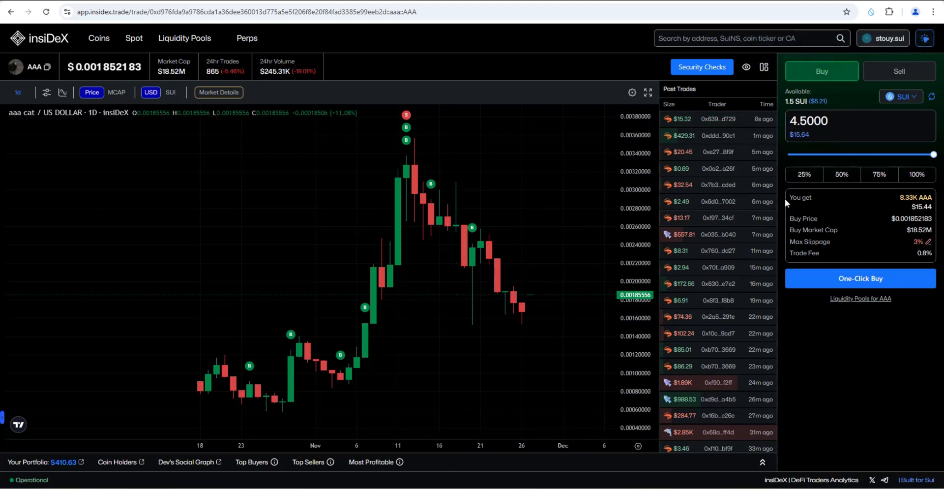
pyautogui.moveTo(397, 275)
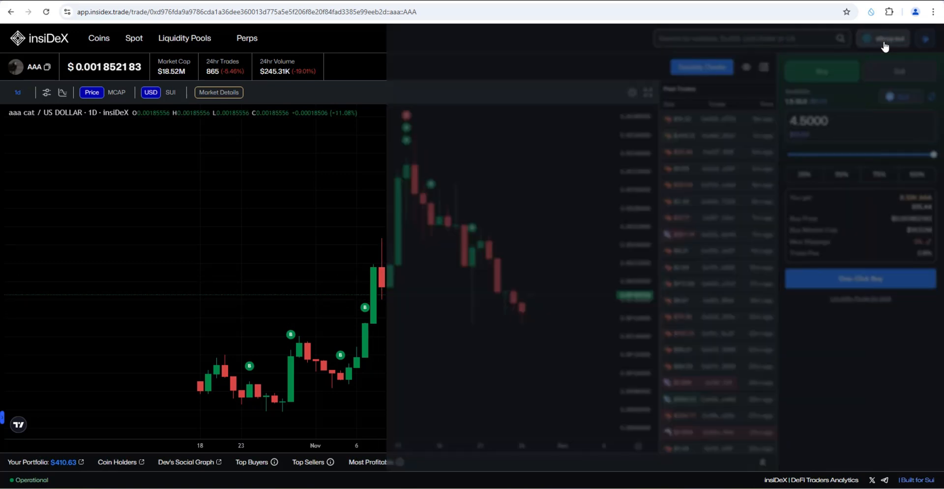
# Fill a withdraw-to-wallet of the full 8269.2332 AAA balance, then return to the chart
pyautogui.click(884, 38)
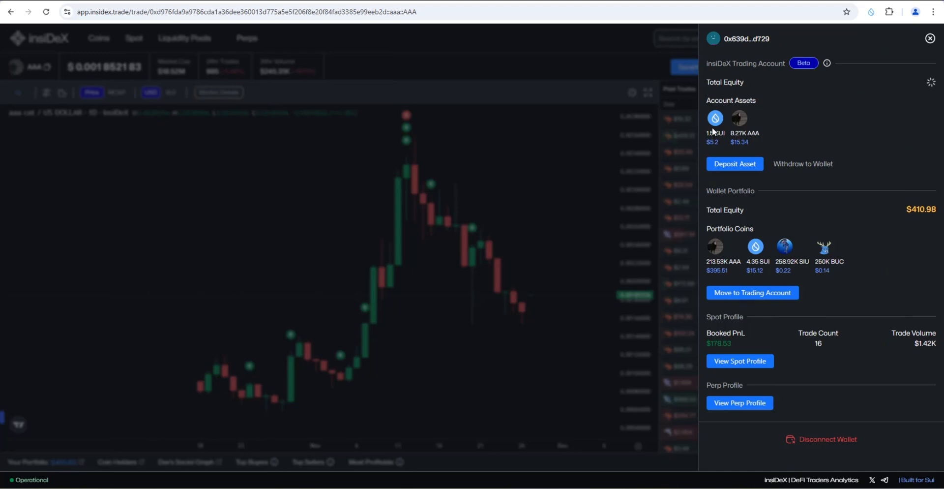
pyautogui.moveTo(745, 144)
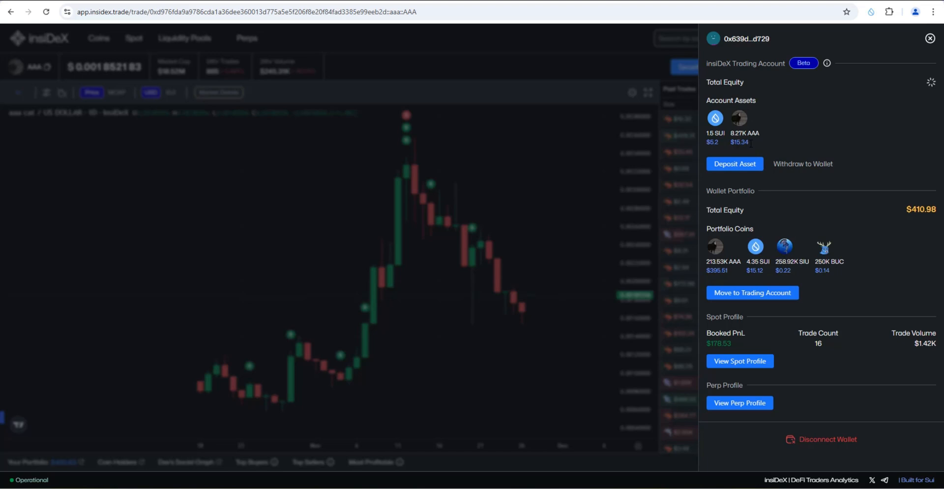
pyautogui.moveTo(765, 134)
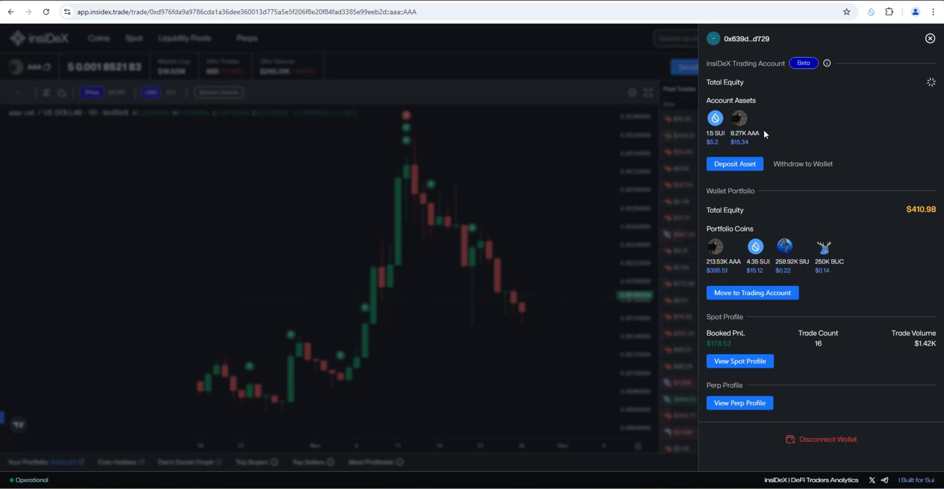
pyautogui.moveTo(802, 164)
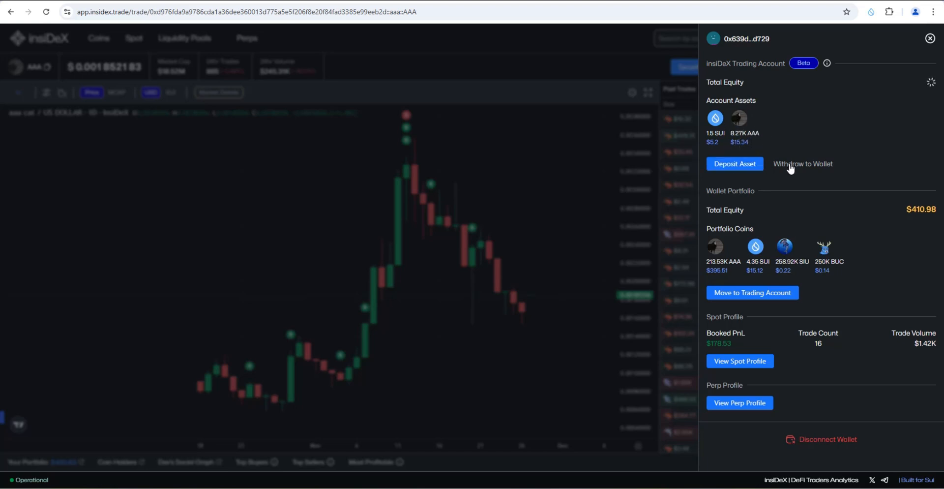
pyautogui.click(803, 163)
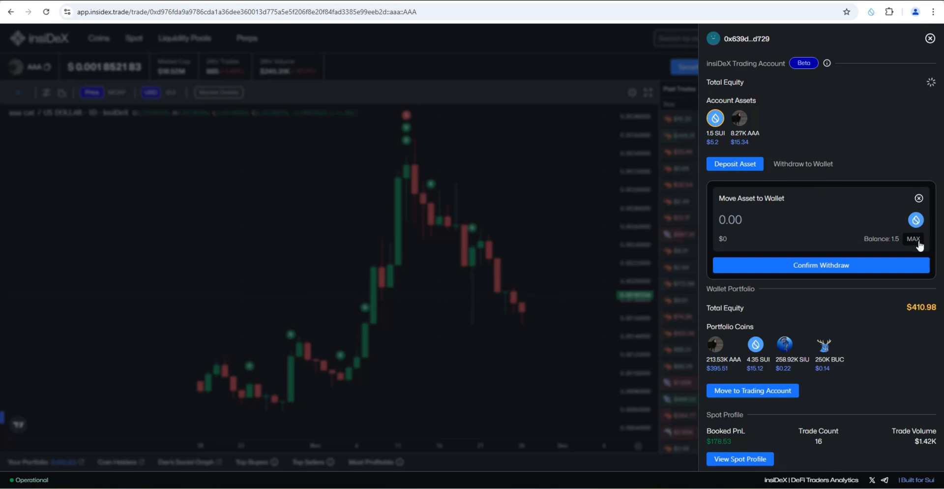
pyautogui.click(914, 238)
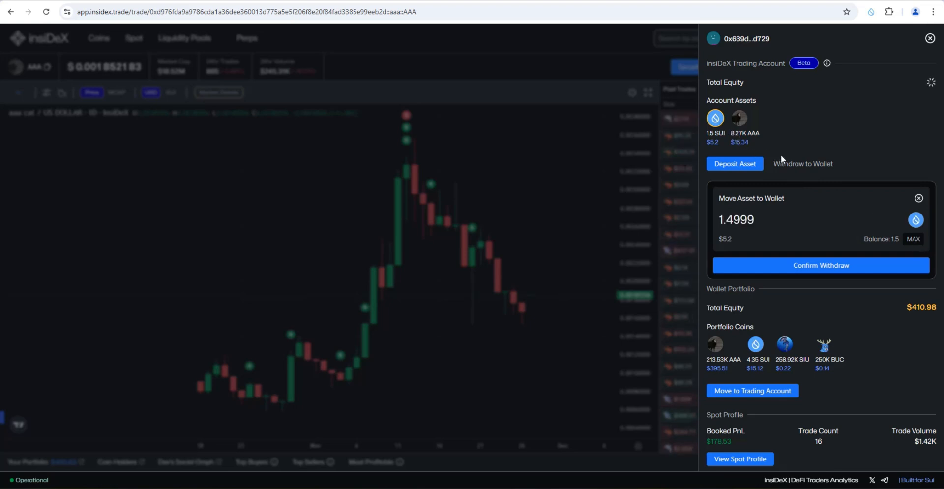
pyautogui.moveTo(851, 241)
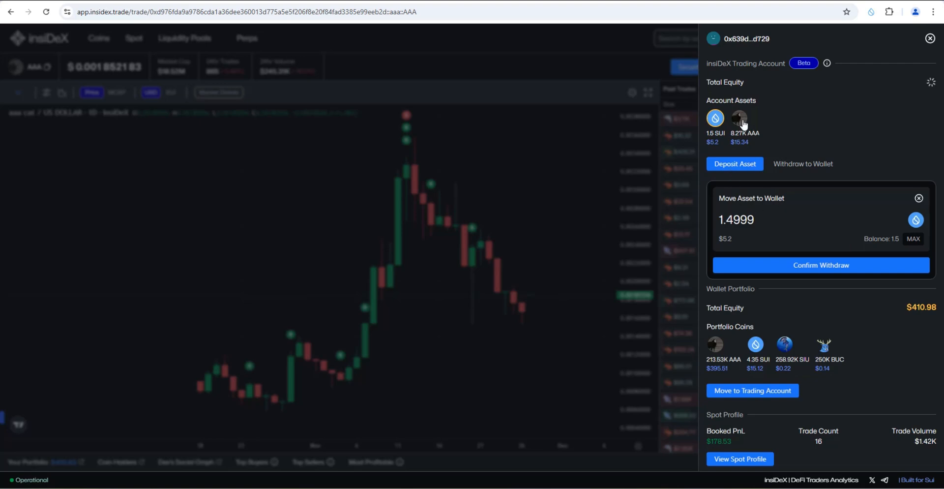
pyautogui.click(739, 118)
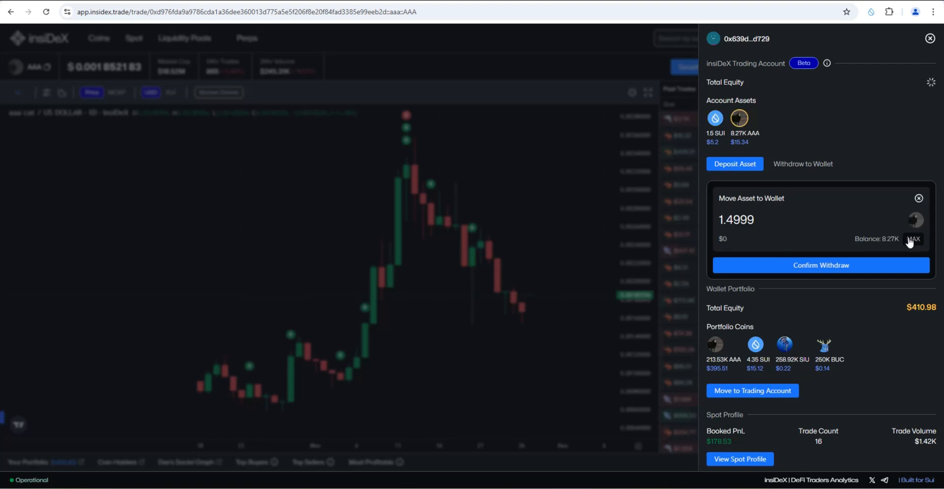
pyautogui.click(913, 238)
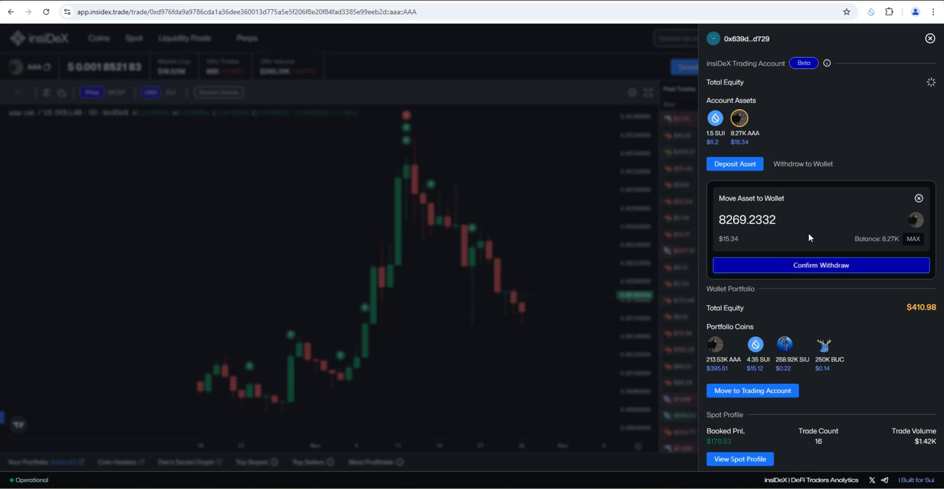
pyautogui.click(936, 39)
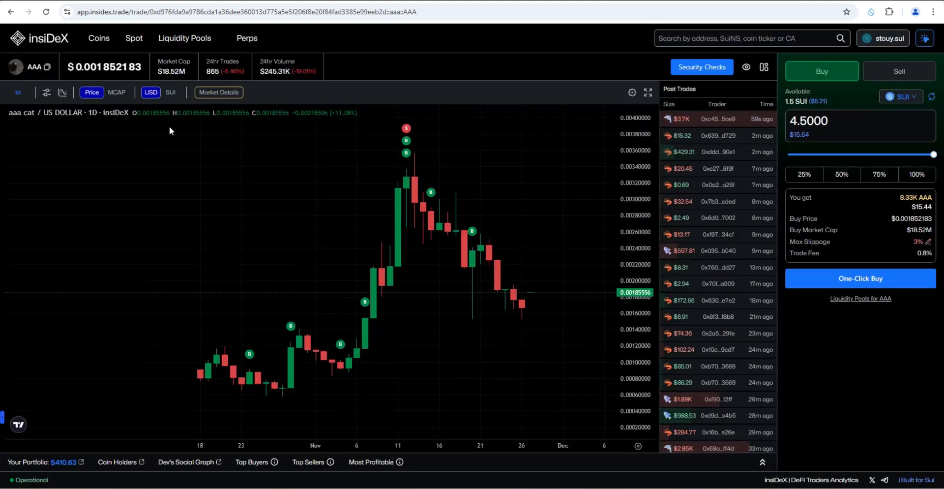
pyautogui.moveTo(374, 246)
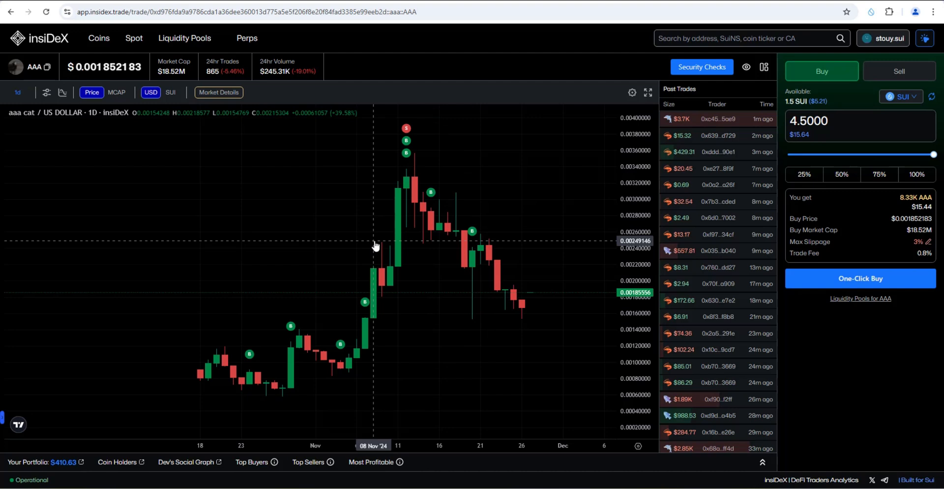
pyautogui.moveTo(463, 235)
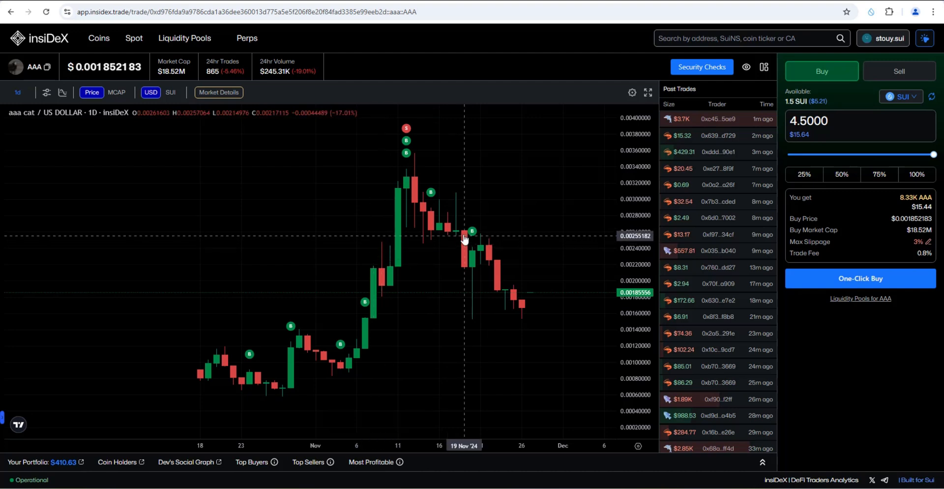
pyautogui.moveTo(48, 64)
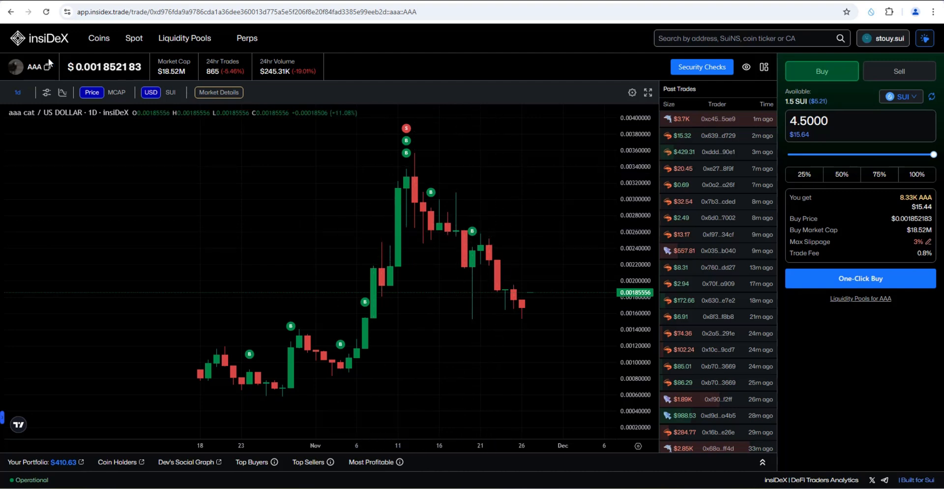
pyautogui.moveTo(521, 188)
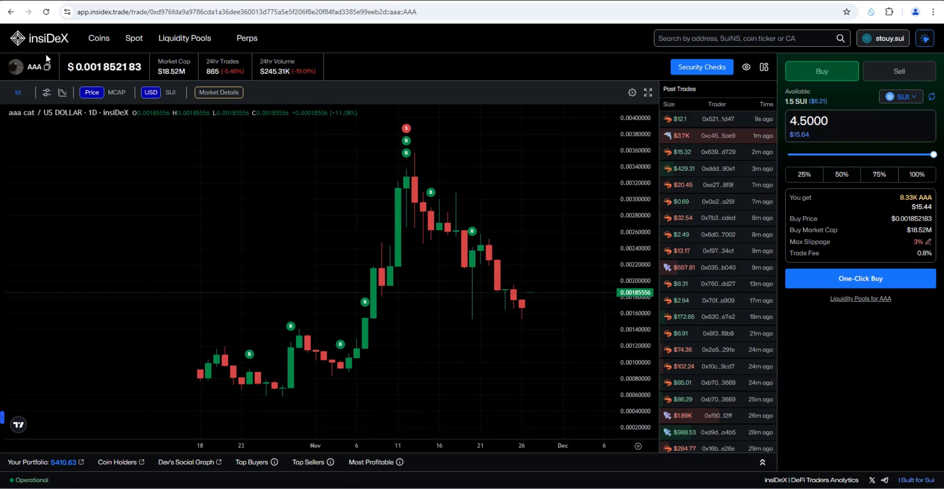
pyautogui.moveTo(257, 215)
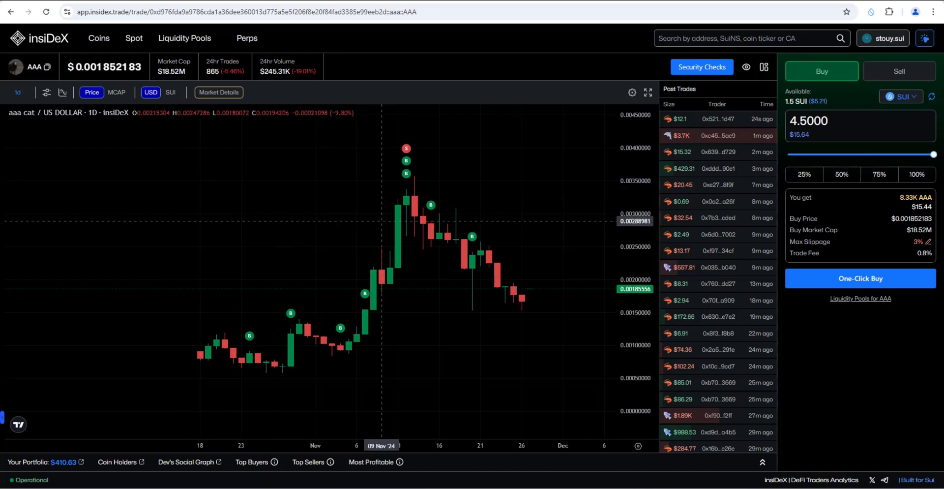
pyautogui.moveTo(456, 290)
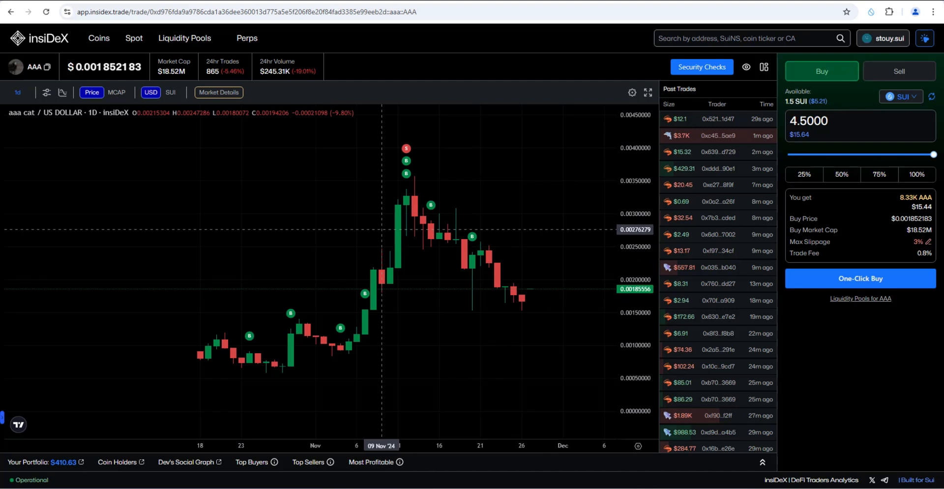
pyautogui.moveTo(377, 205)
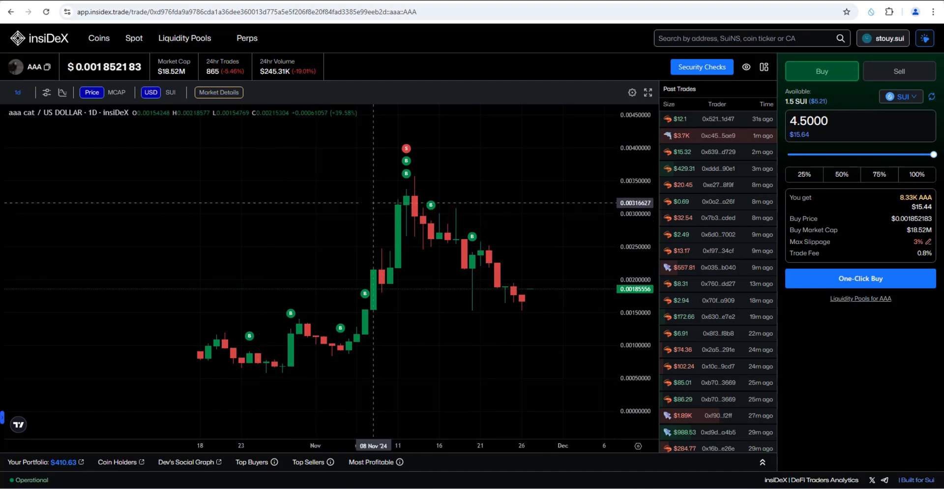
pyautogui.moveTo(633, 203)
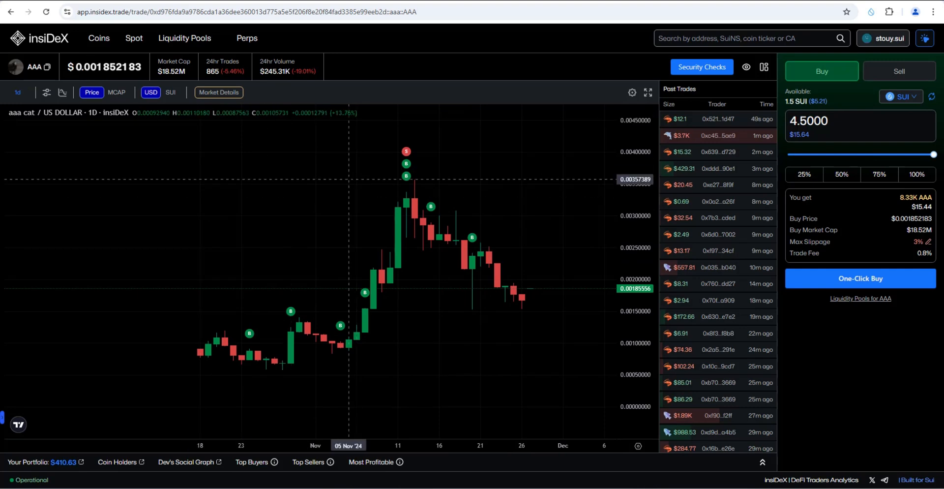
pyautogui.moveTo(111, 111)
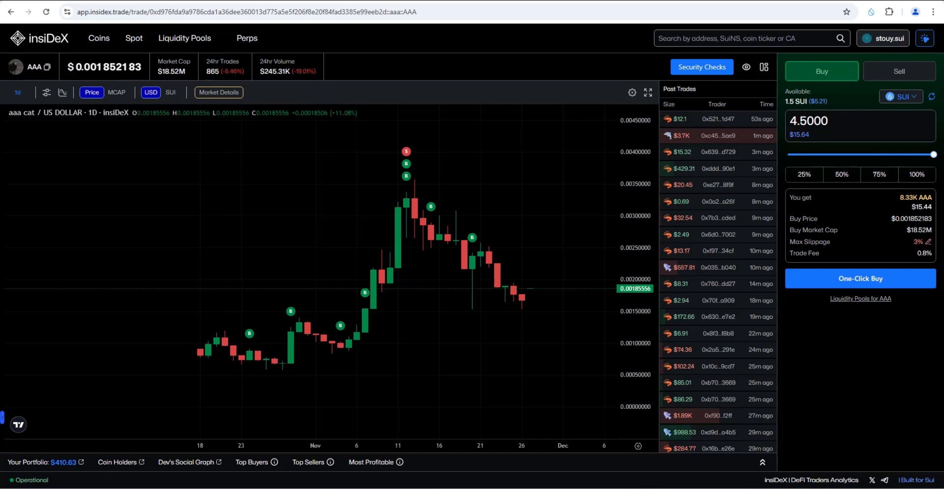
# Show the Featured coins list with LOFI, BLUB, FUD and PUGWIF on top
pyautogui.click(98, 39)
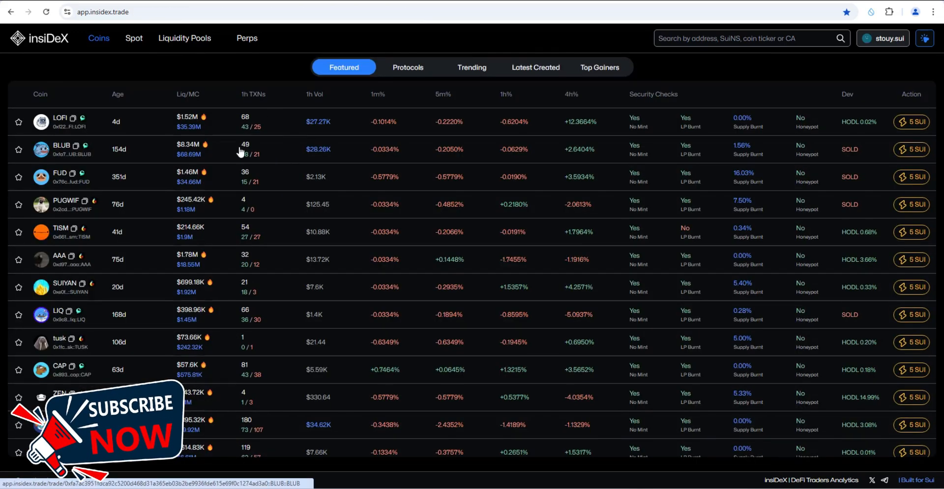
pyautogui.moveTo(287, 244)
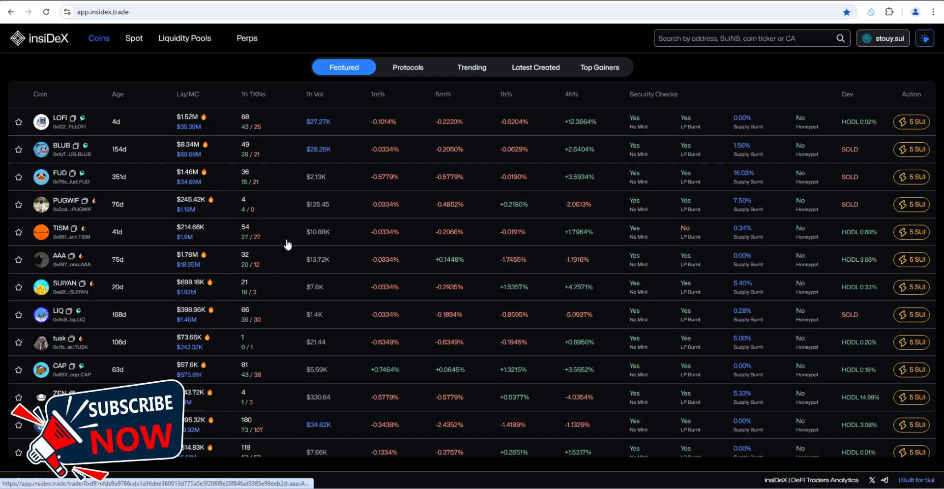
pyautogui.moveTo(269, 261)
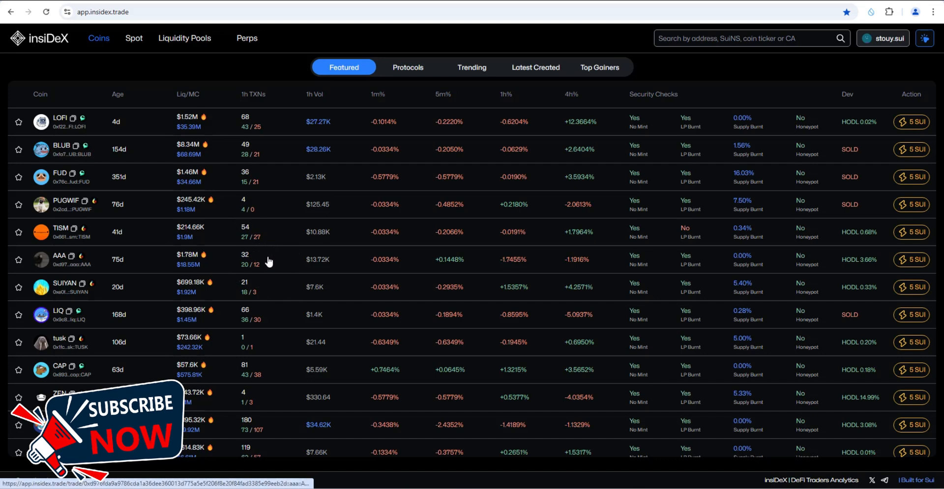
pyautogui.moveTo(131, 72)
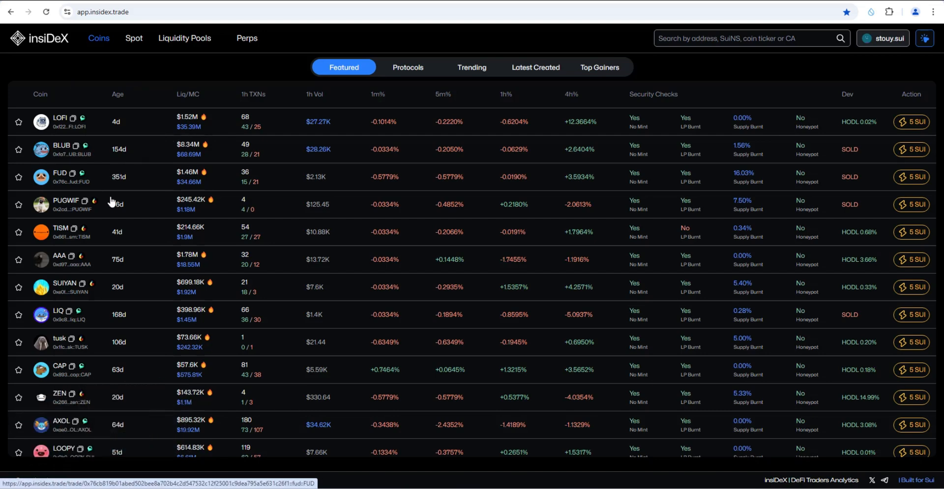
pyautogui.moveTo(256, 298)
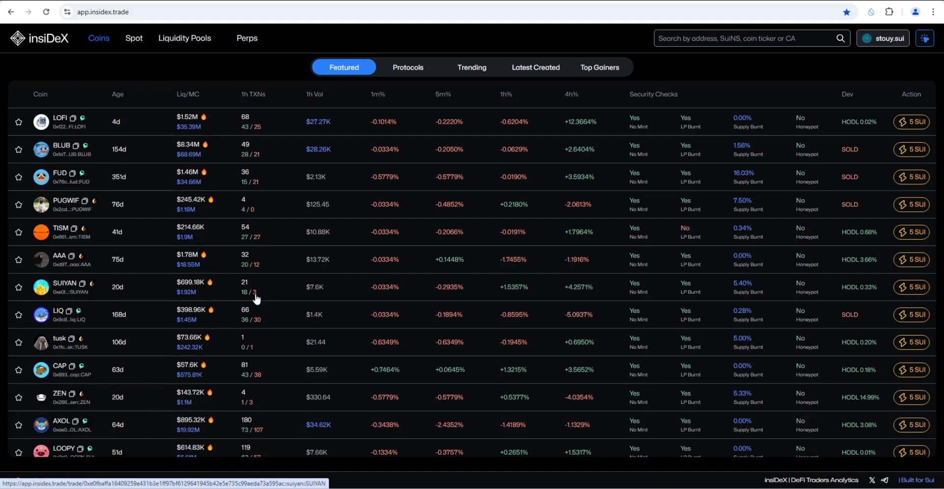
pyautogui.moveTo(164, 235)
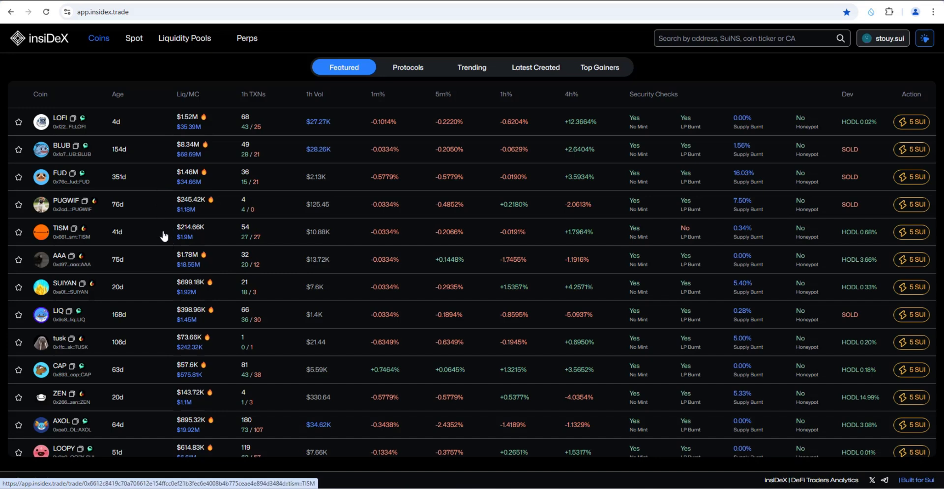
pyautogui.moveTo(328, 256)
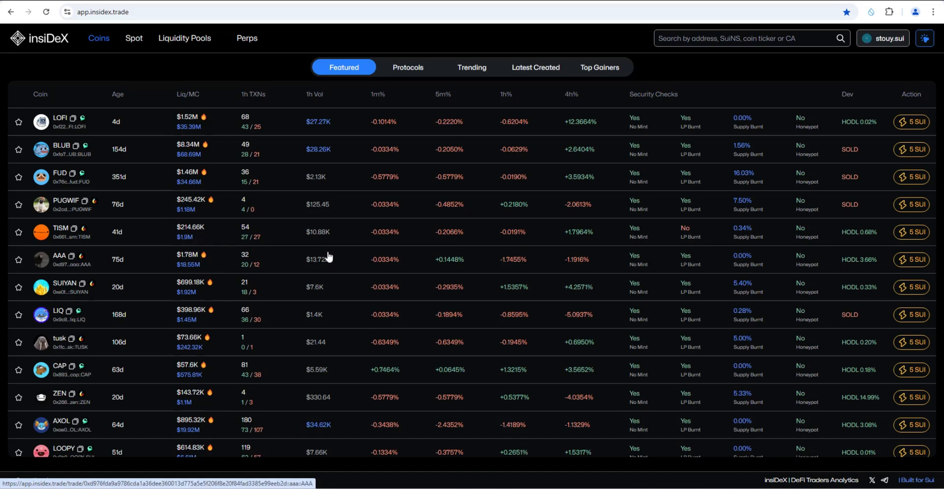
pyautogui.moveTo(364, 259)
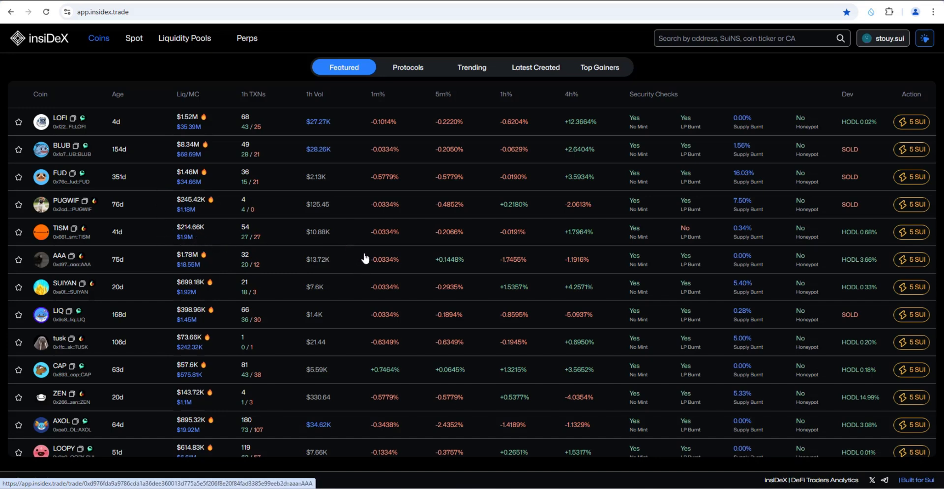
pyautogui.moveTo(430, 280)
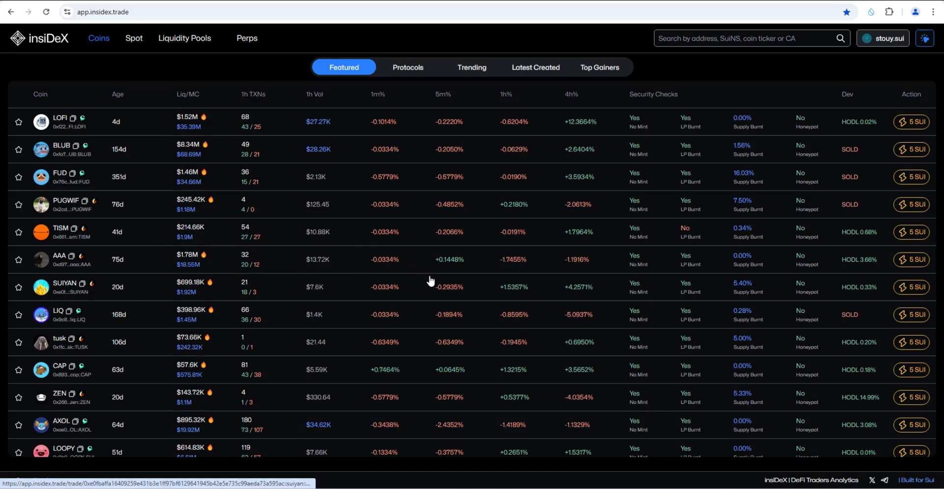